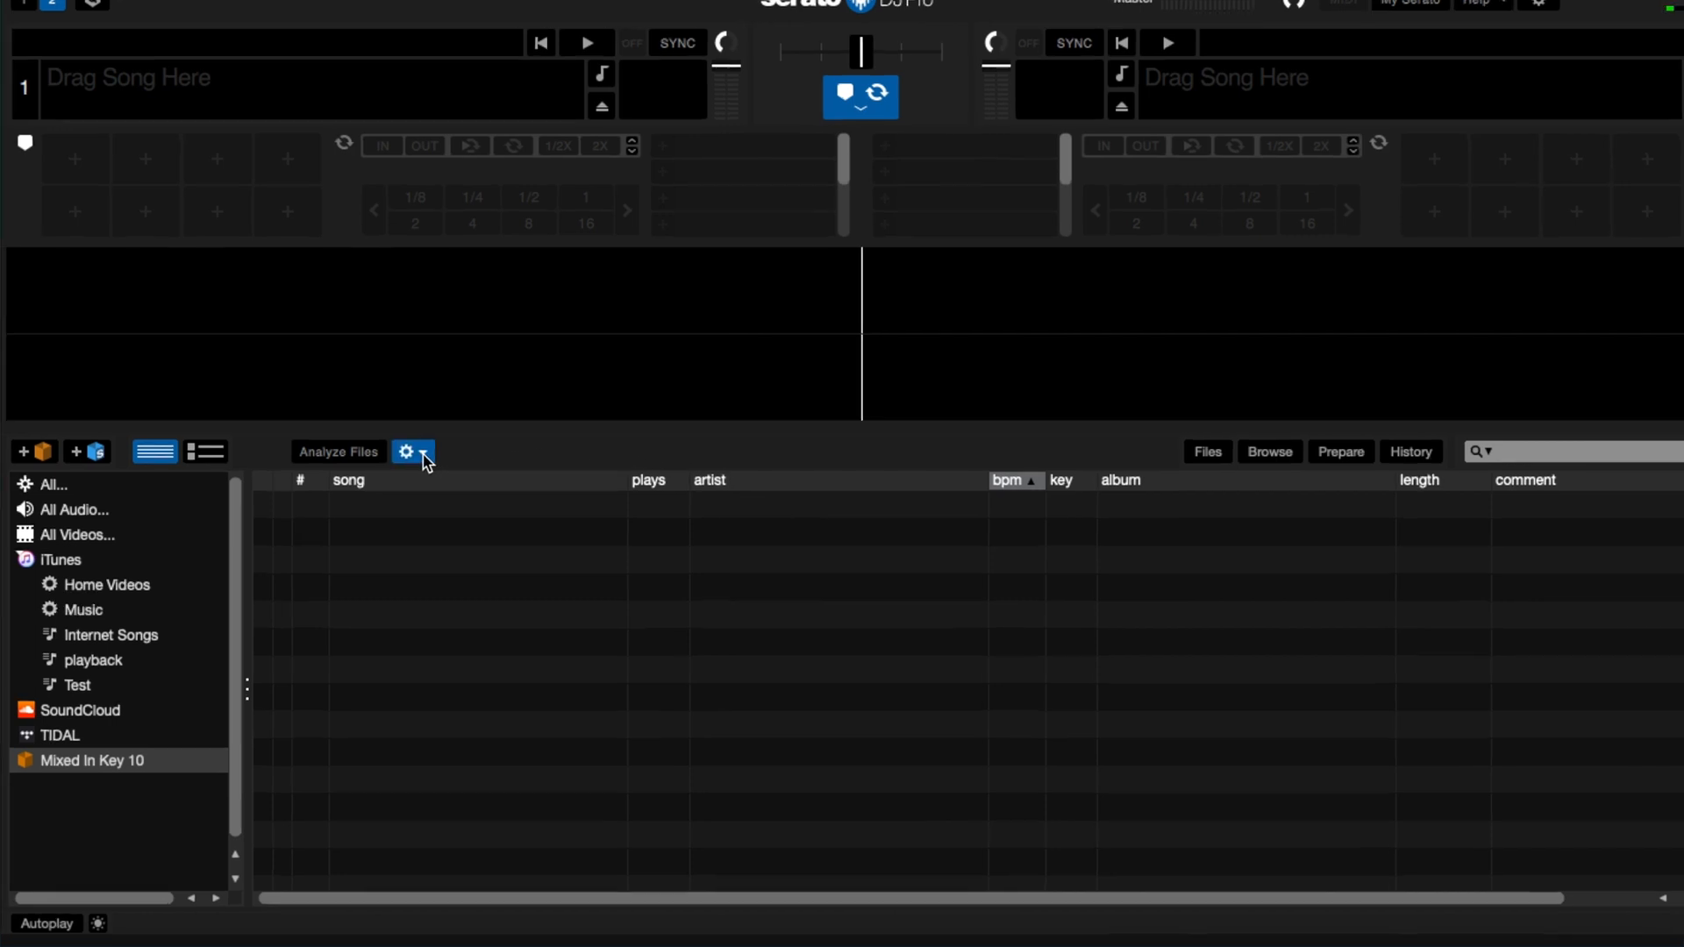
# - Enable Set Beat Grid / BPM detection in Serato's analysis settings
pyautogui.click(405, 451)
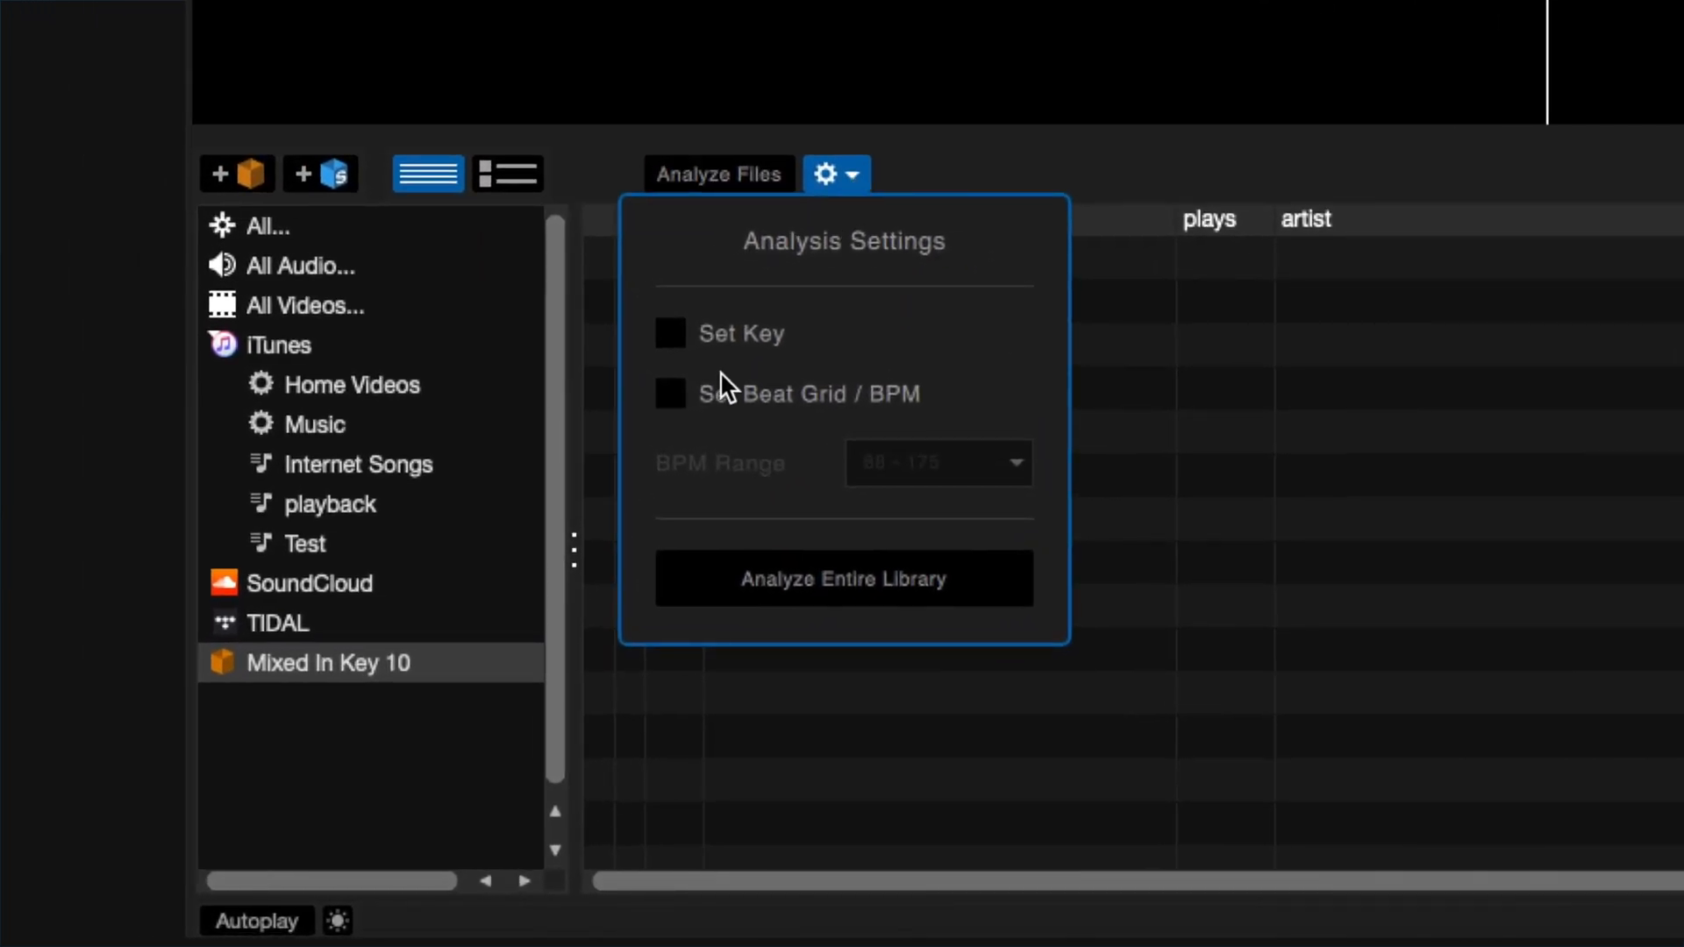
pyautogui.click(668, 393)
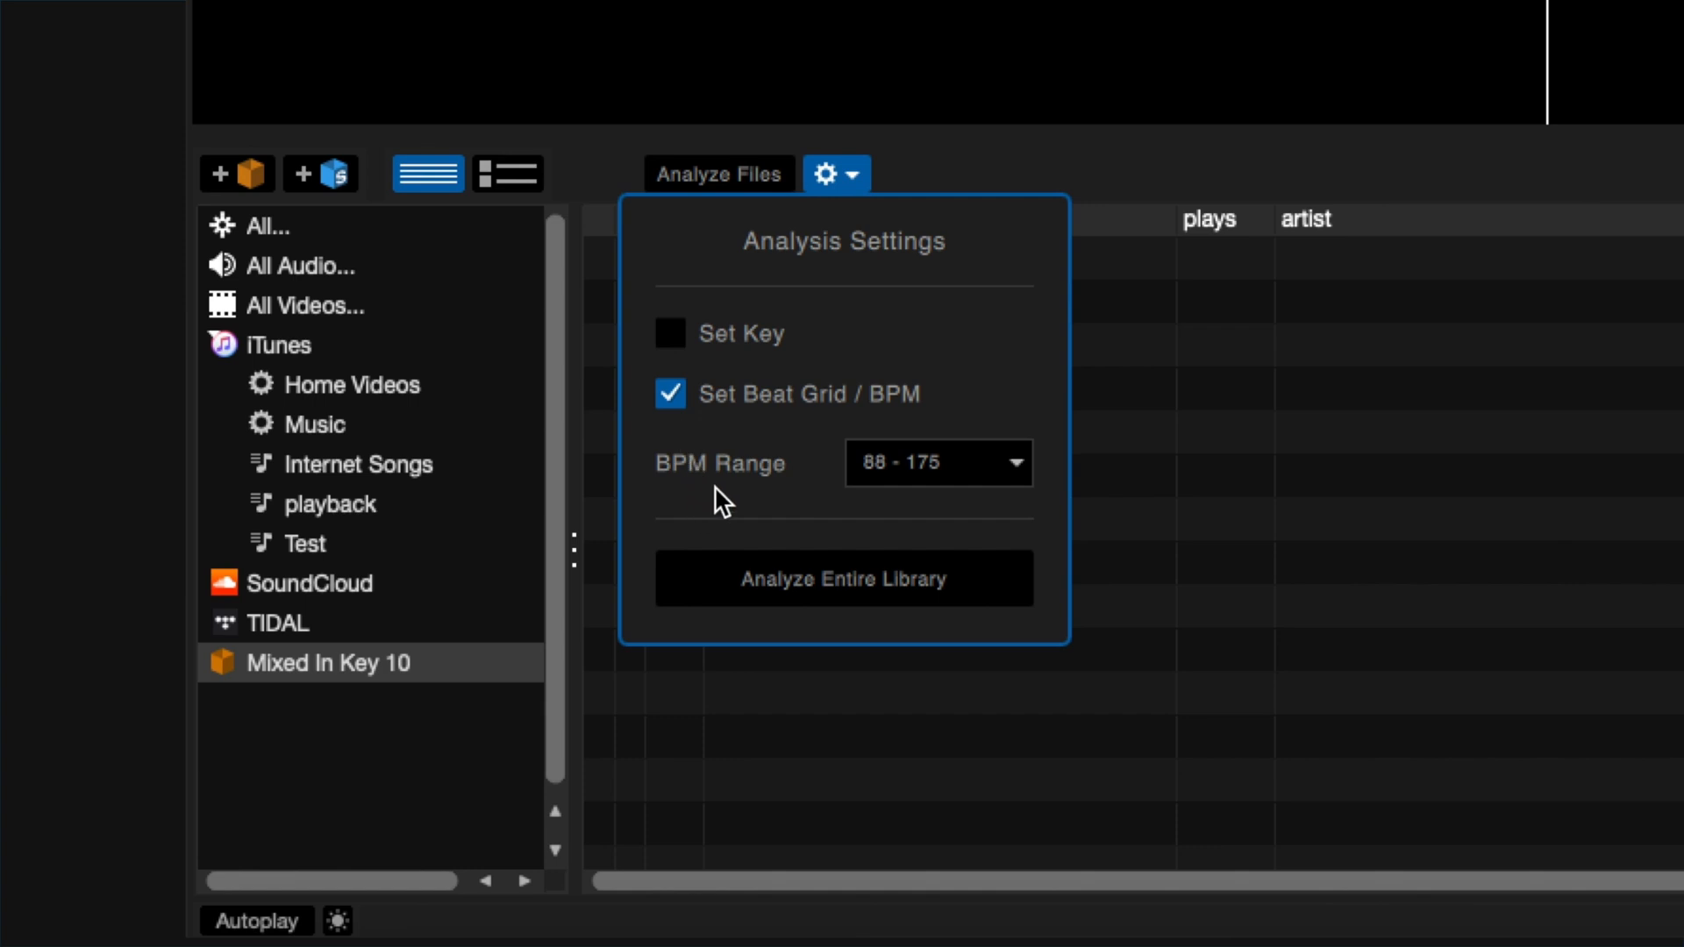
pyautogui.moveTo(856, 483)
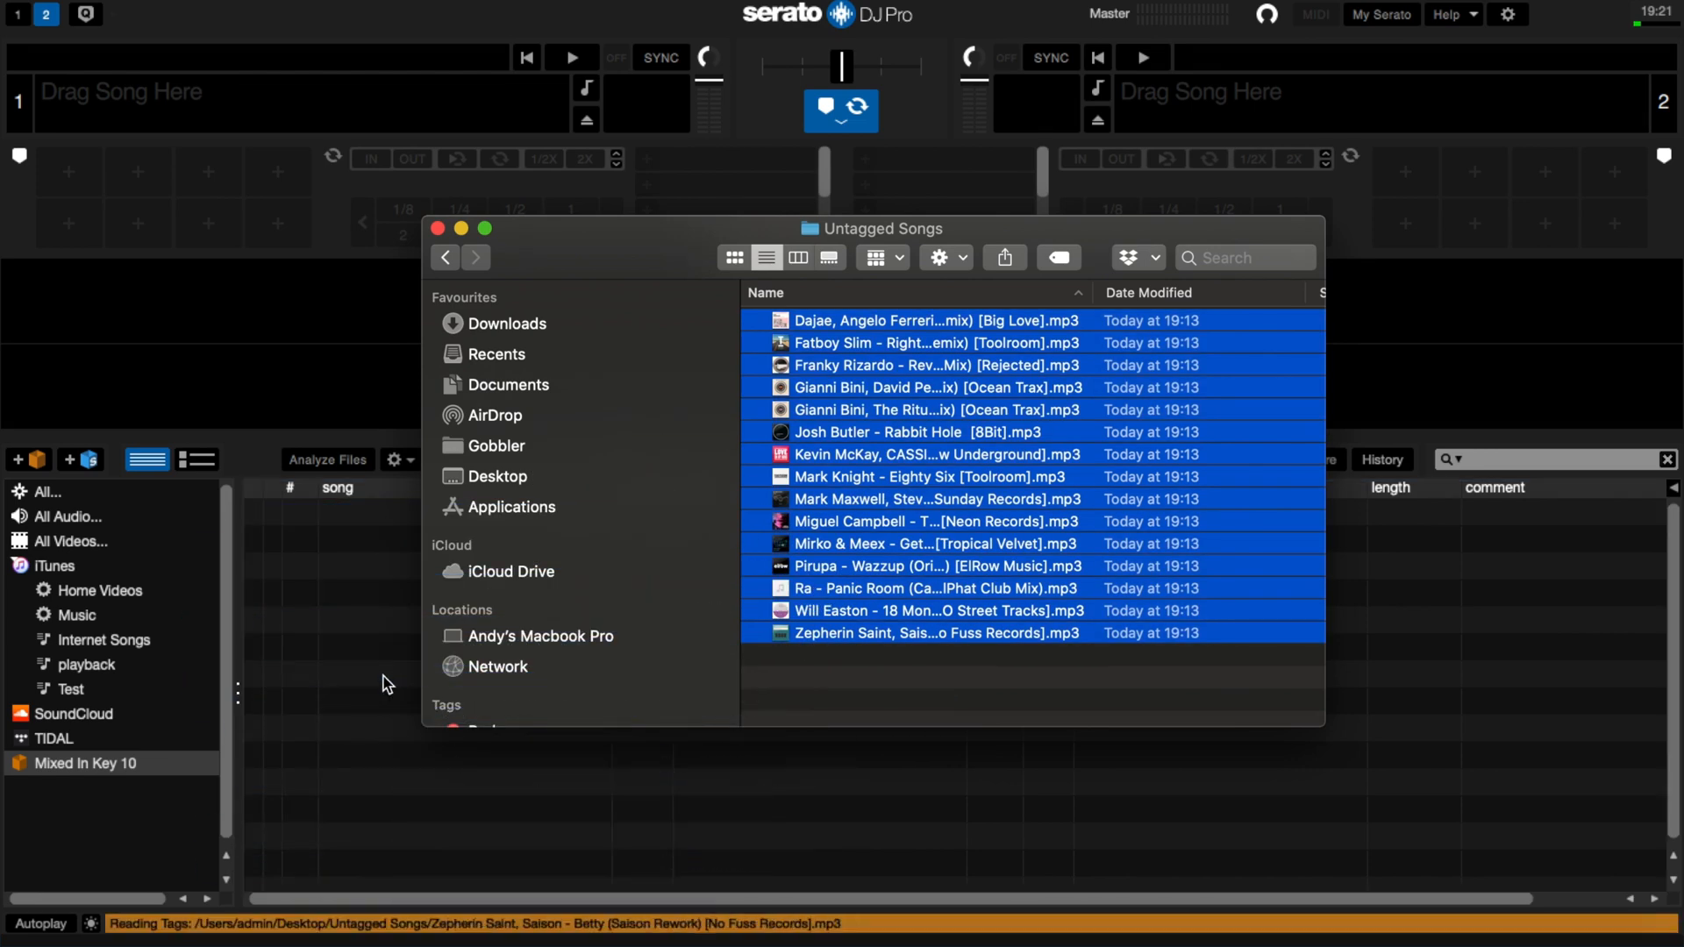
# - Close the Untagged Songs Finder window and analyse the entire Serato library for beat grid and BPM
pyautogui.click(437, 228)
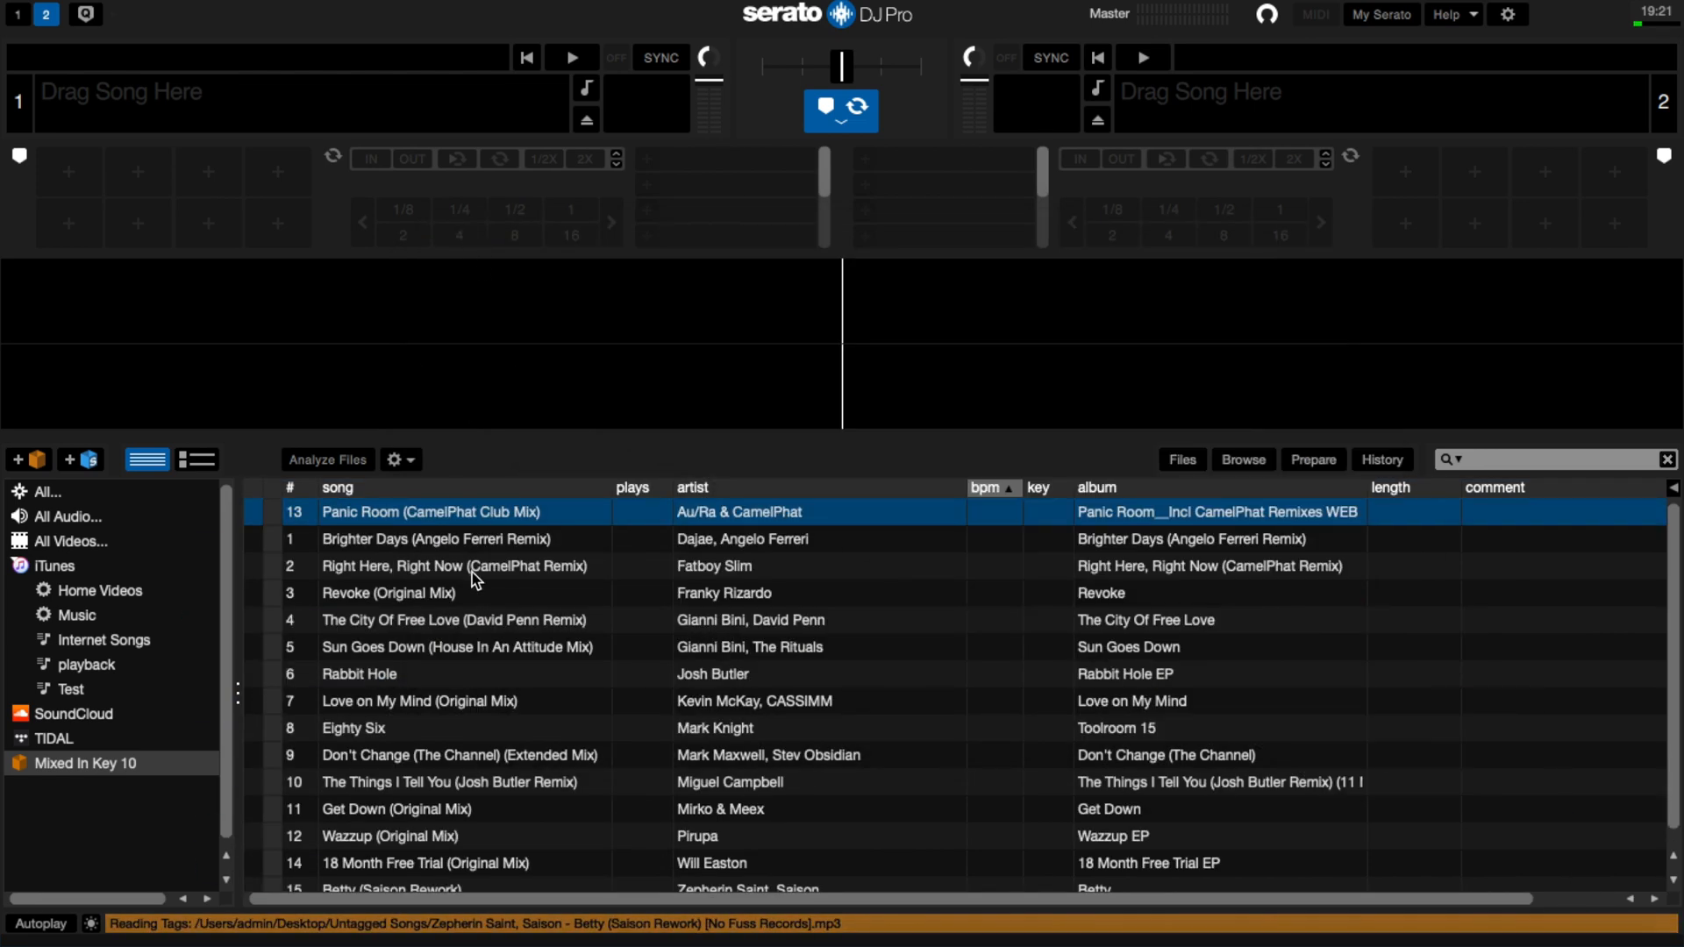
pyautogui.click(395, 460)
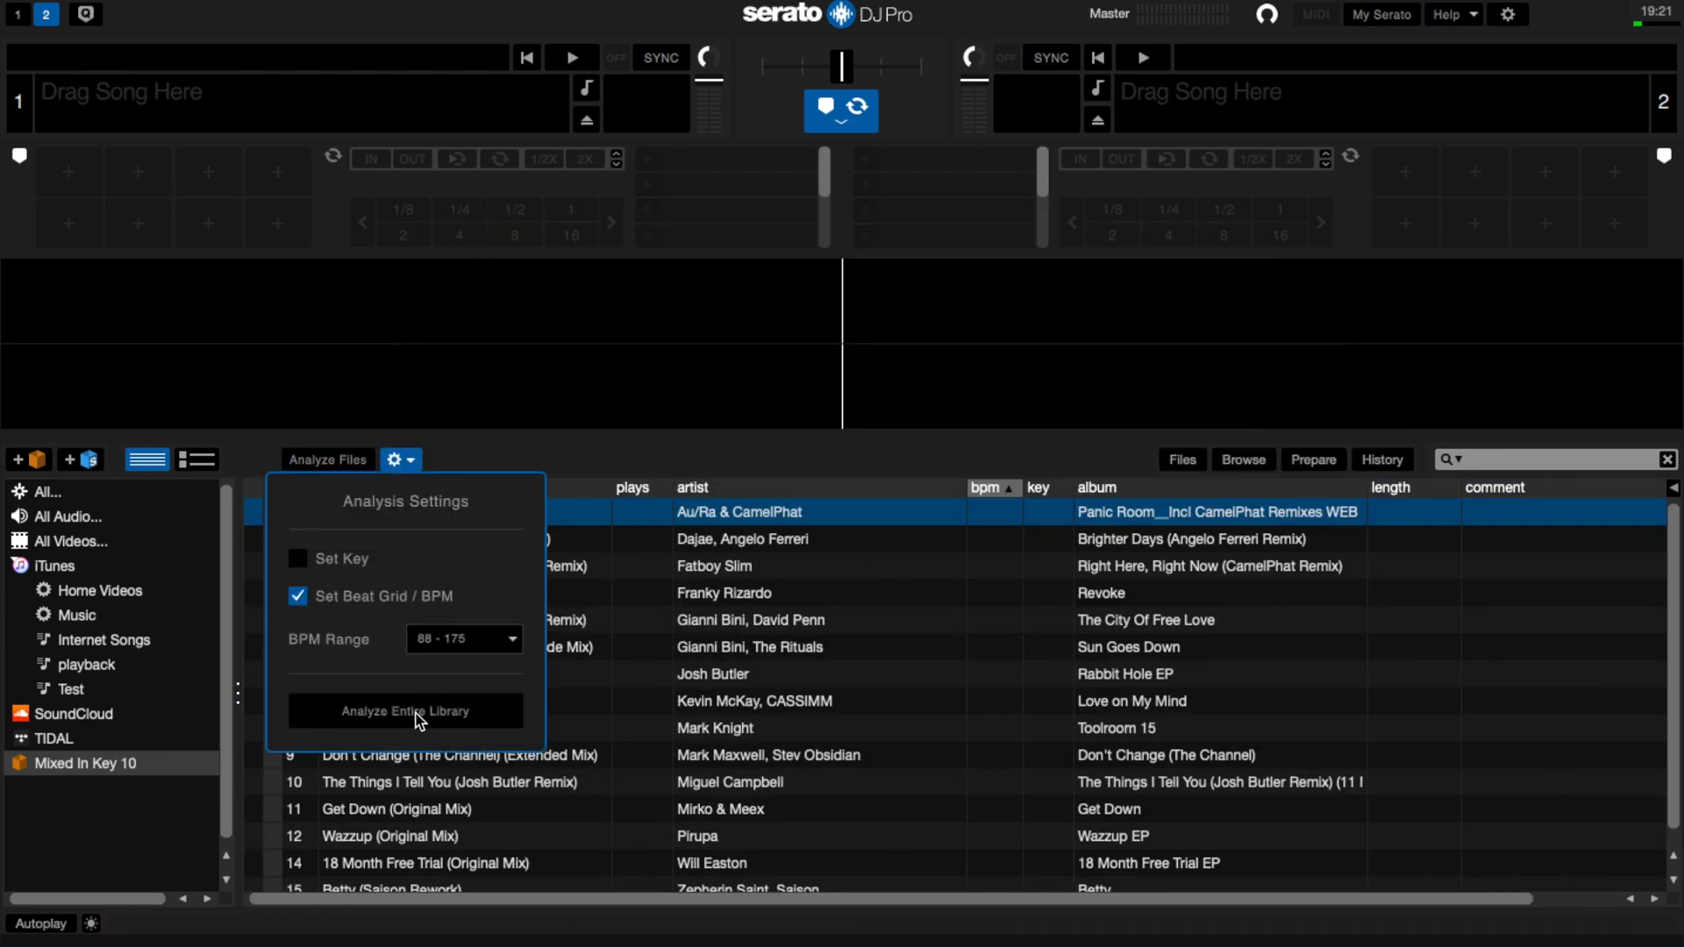
pyautogui.click(405, 710)
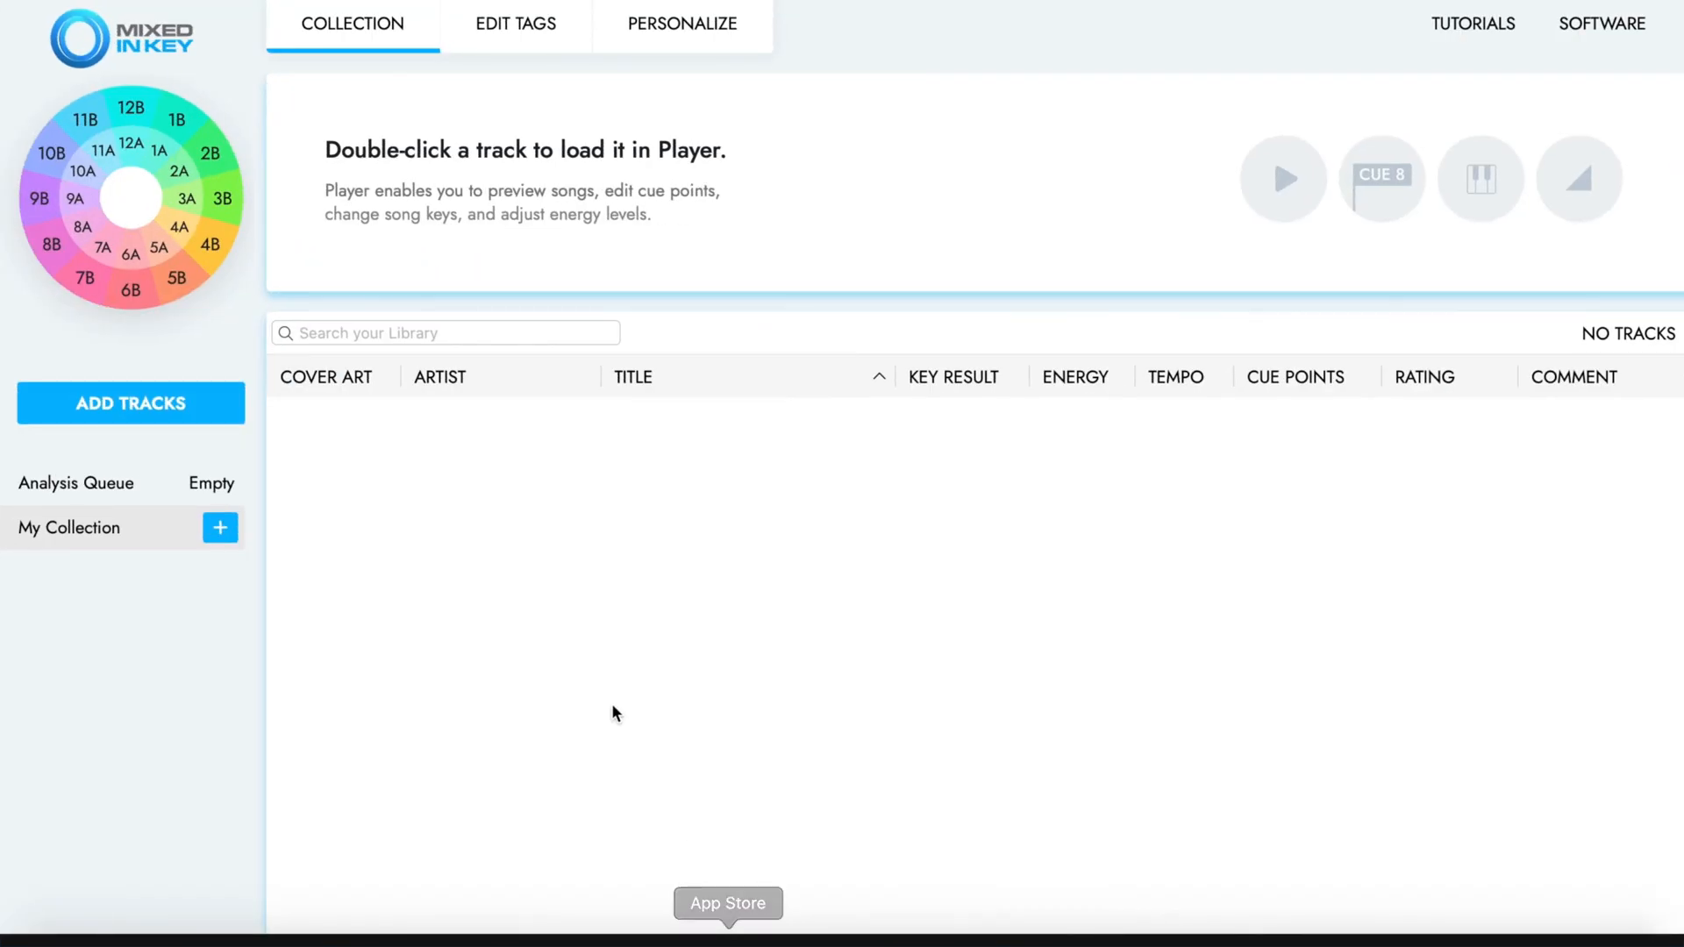
# - Under Personalize > Update Tags, enable updating common tags and the custom Initial Key tag
pyautogui.click(680, 23)
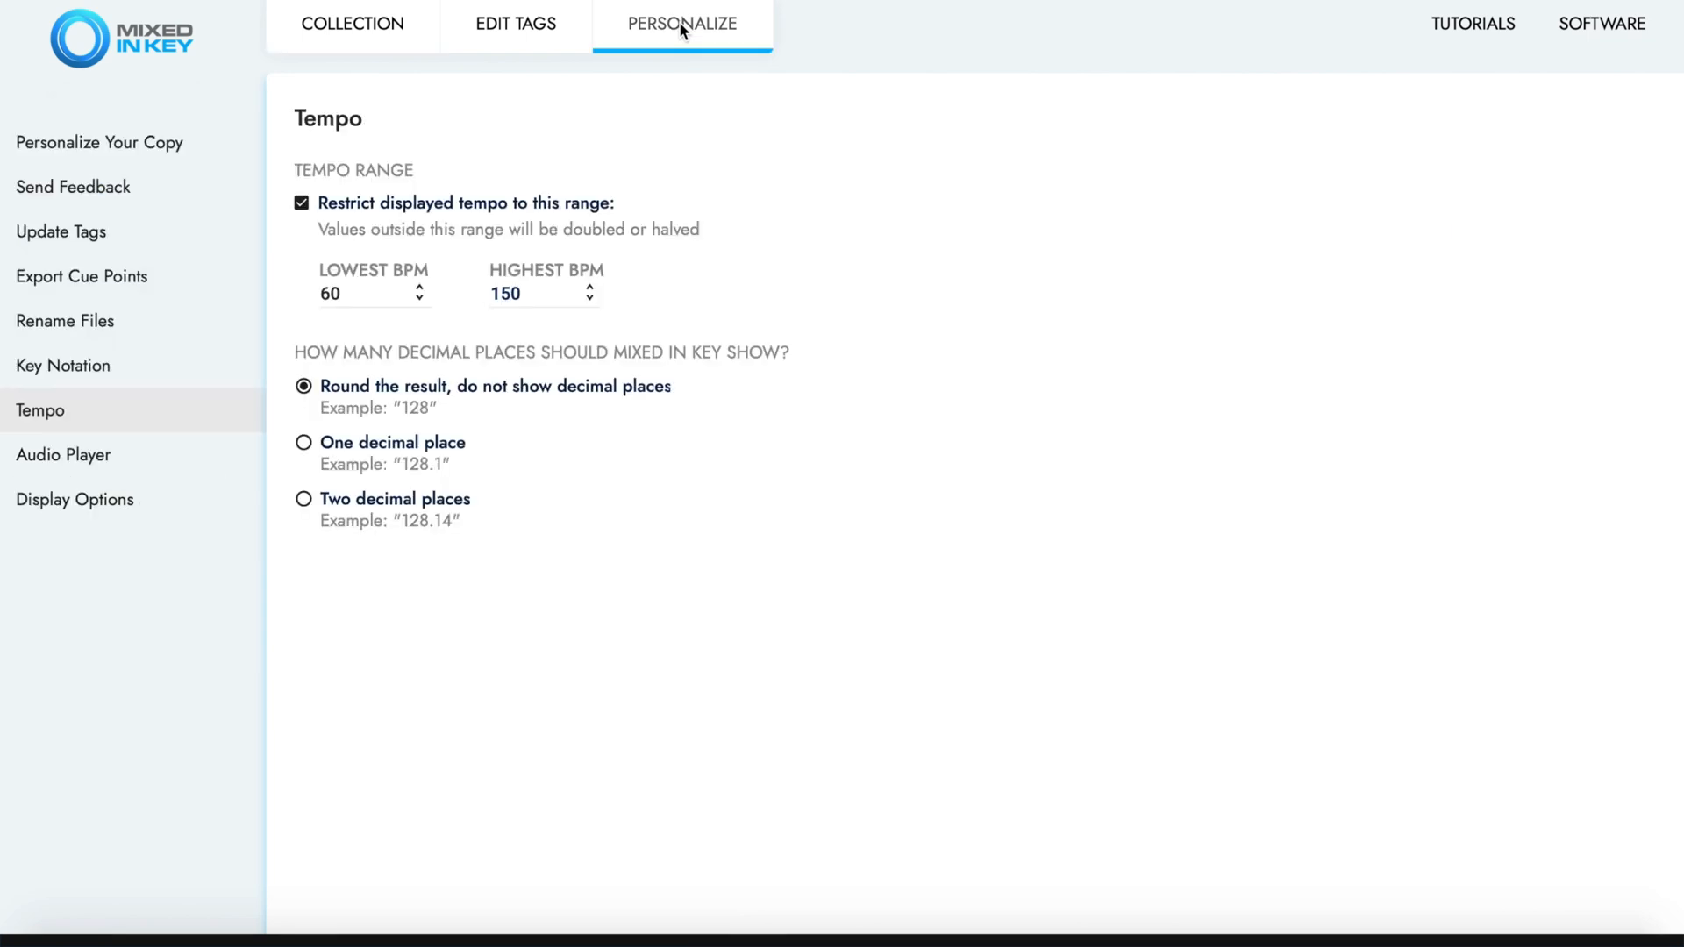
pyautogui.click(61, 231)
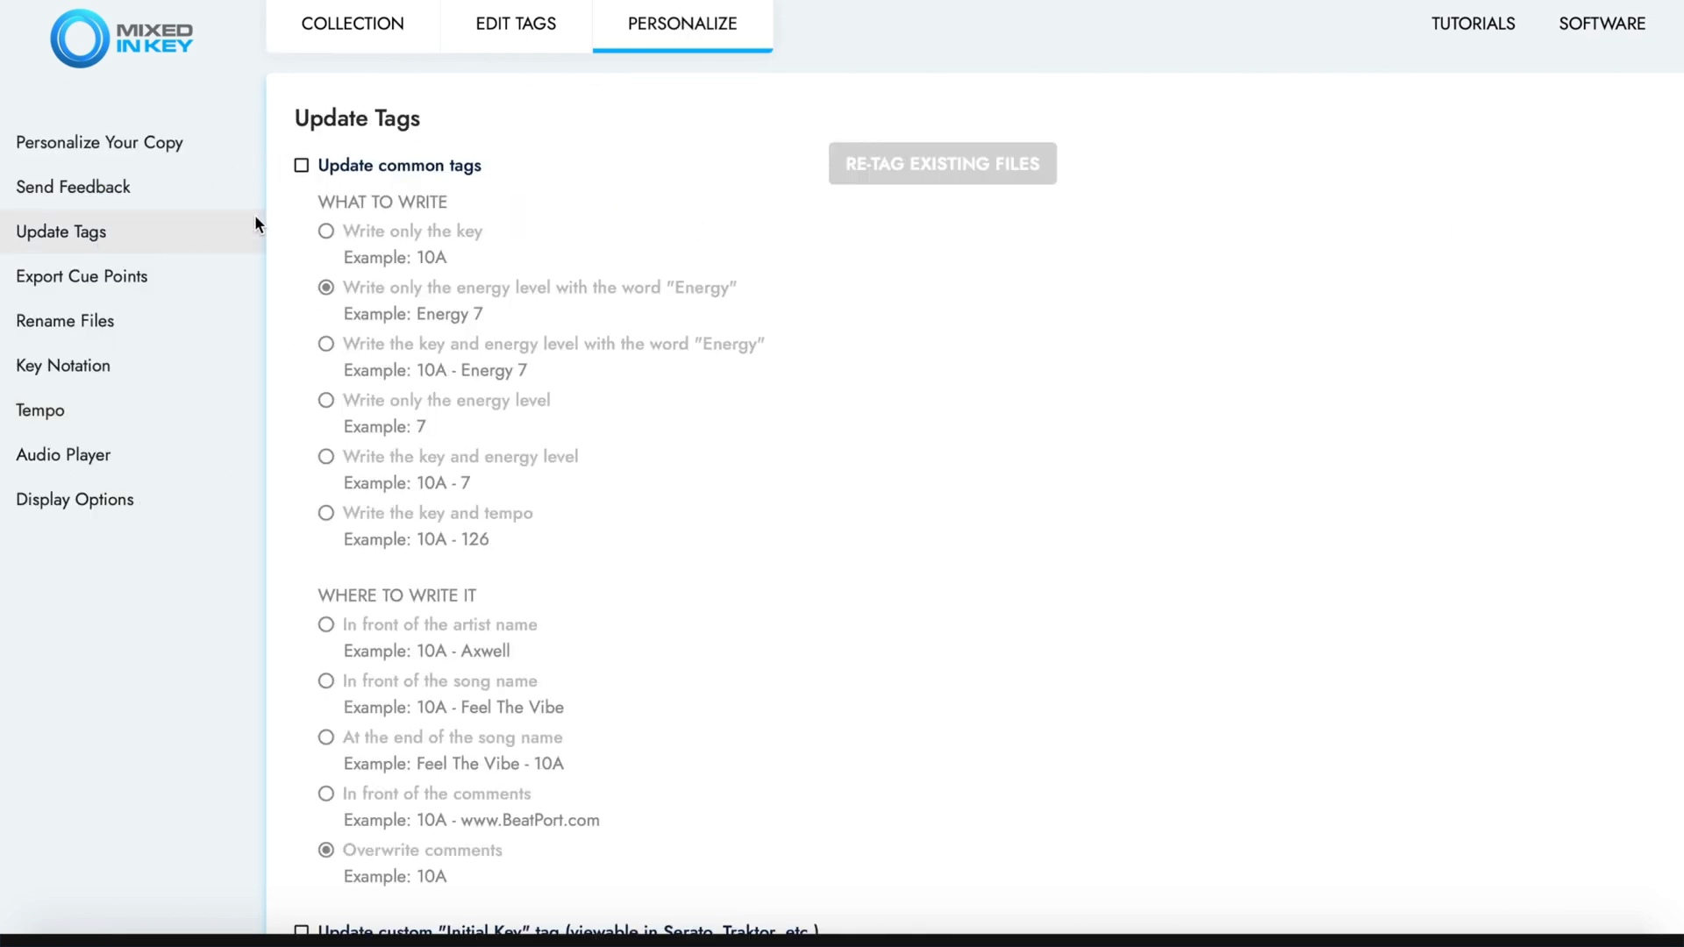
pyautogui.click(302, 165)
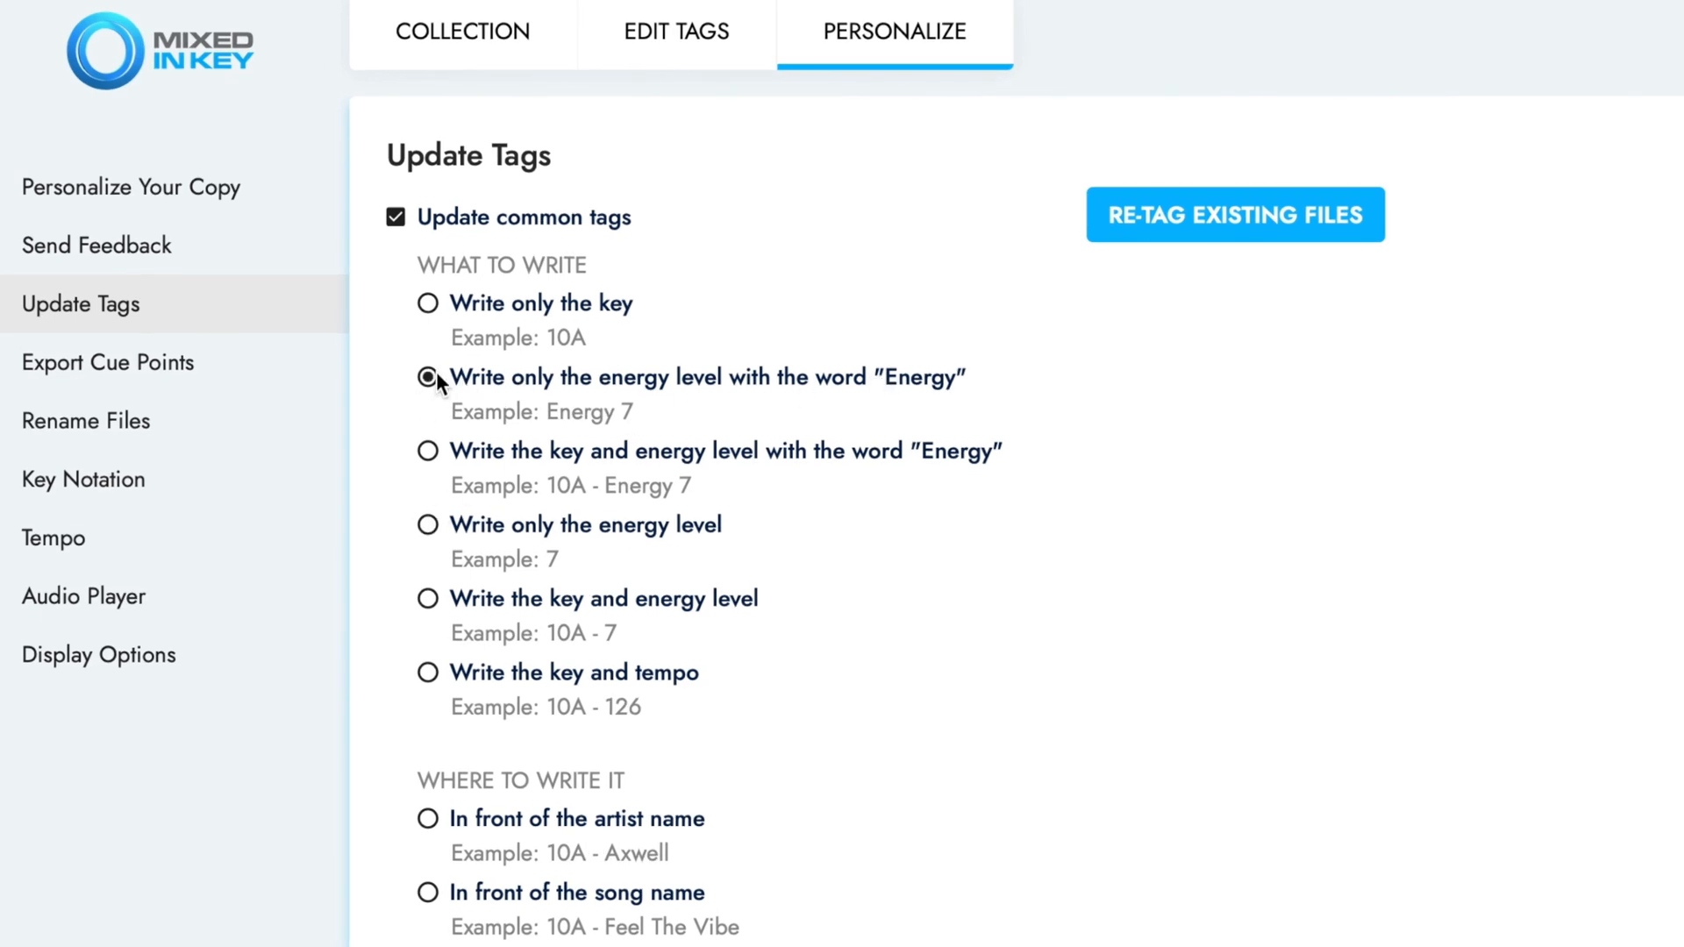
pyautogui.scroll(-3)
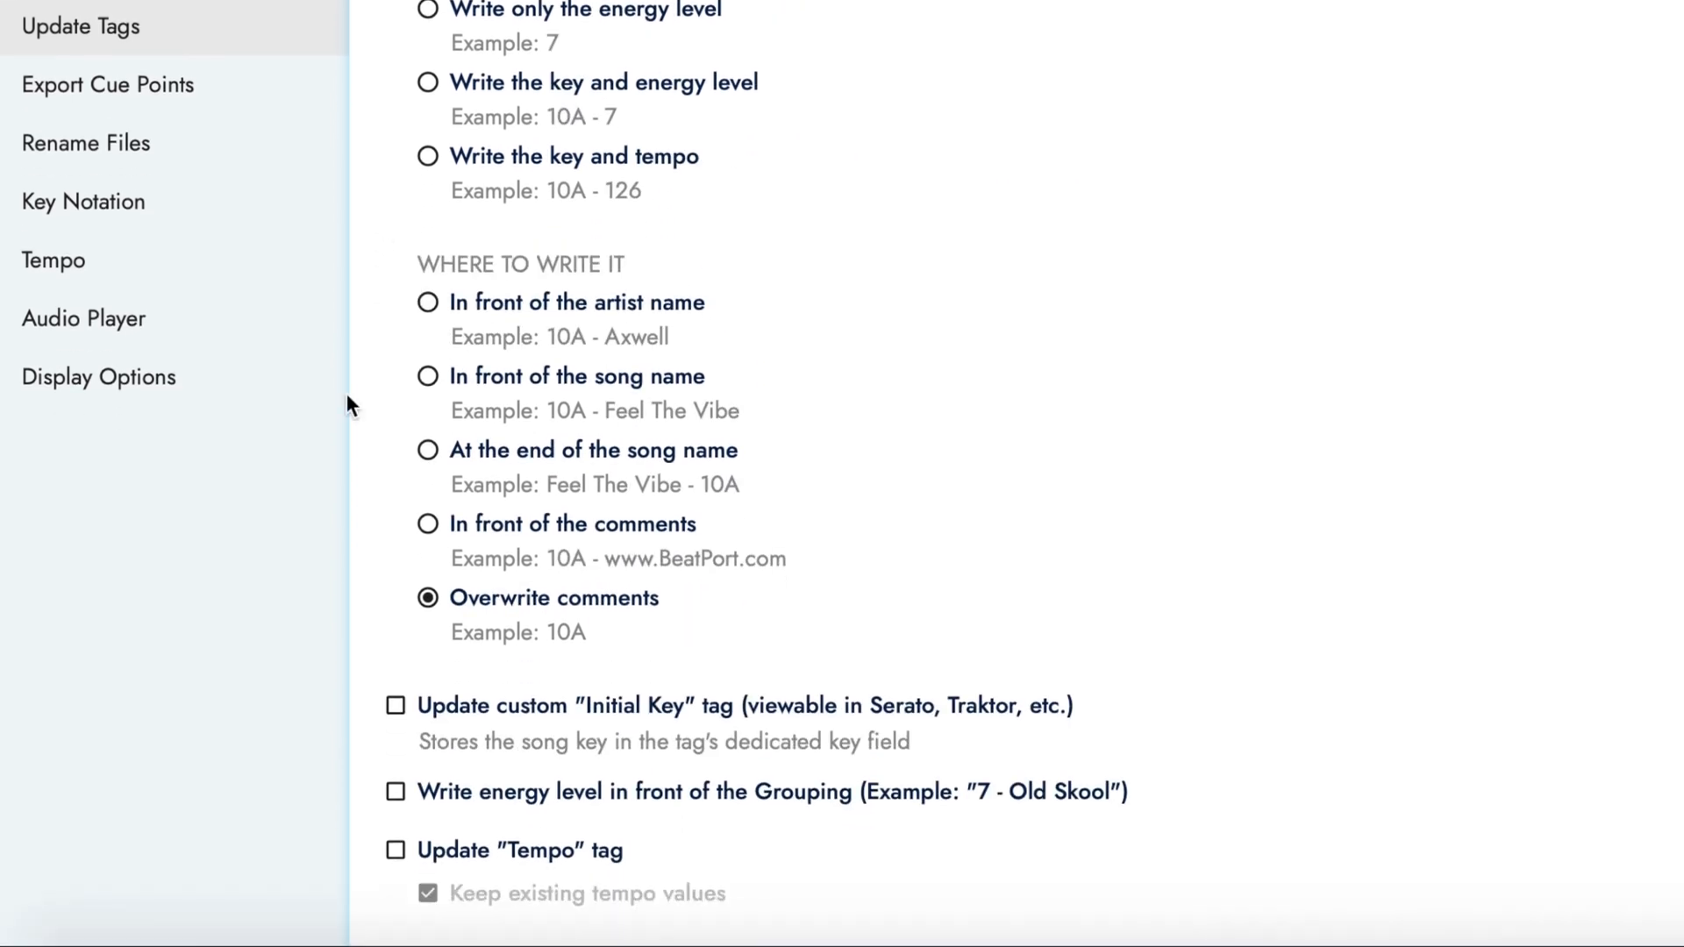
pyautogui.moveTo(686, 618)
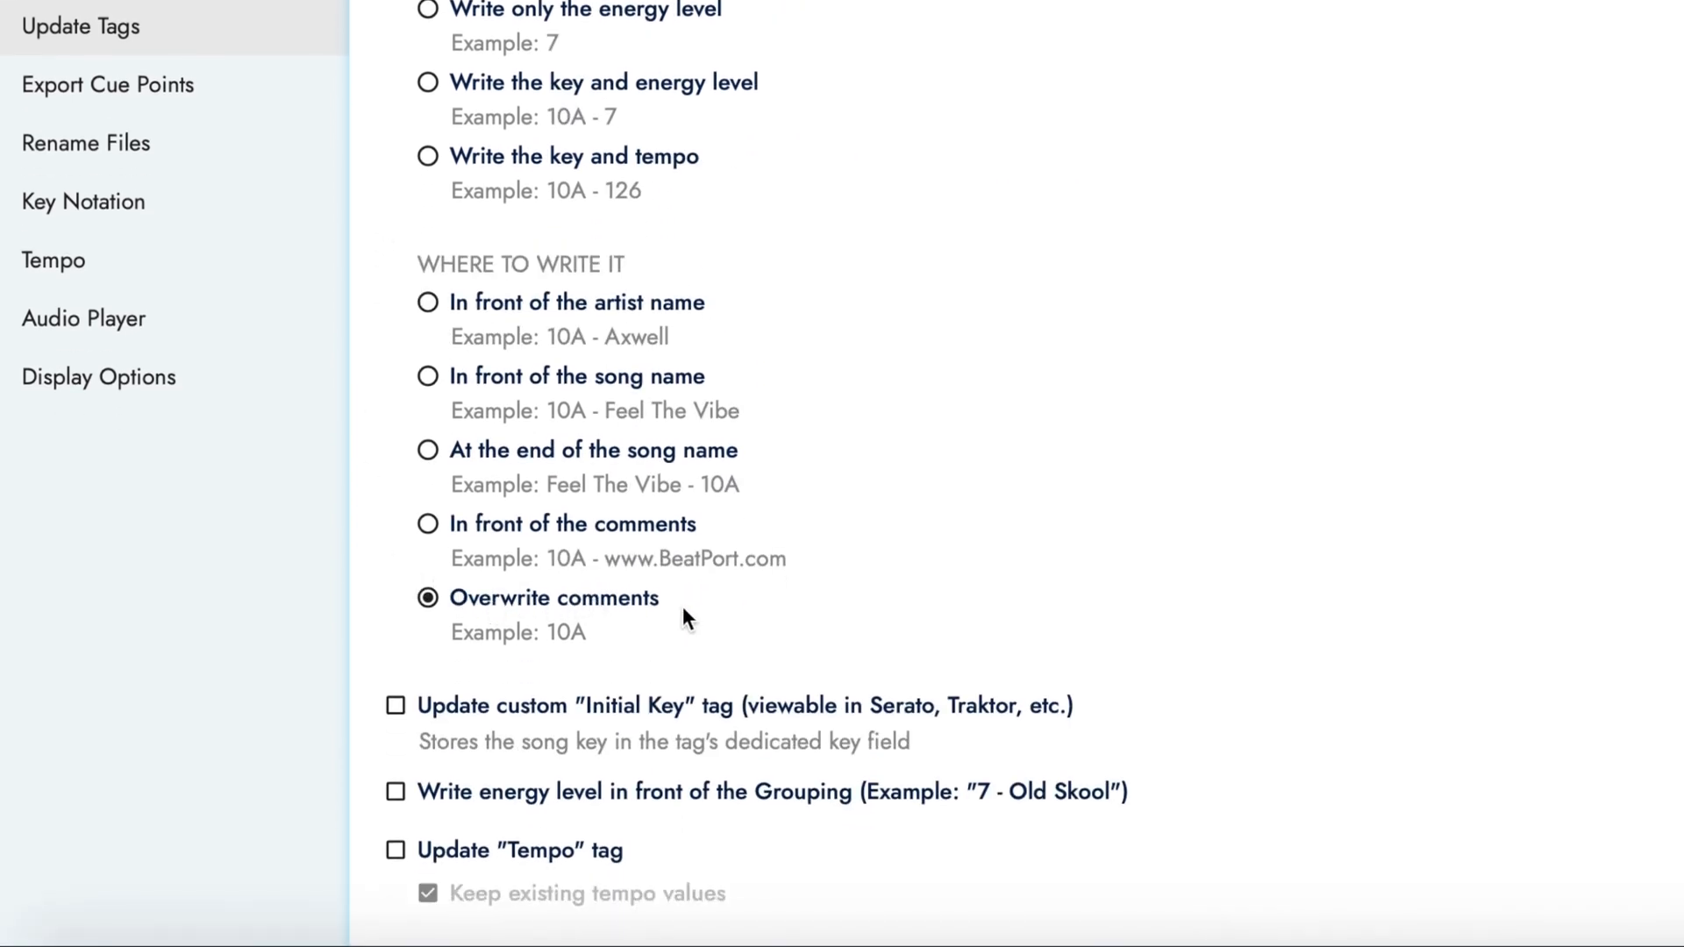
pyautogui.moveTo(510, 719)
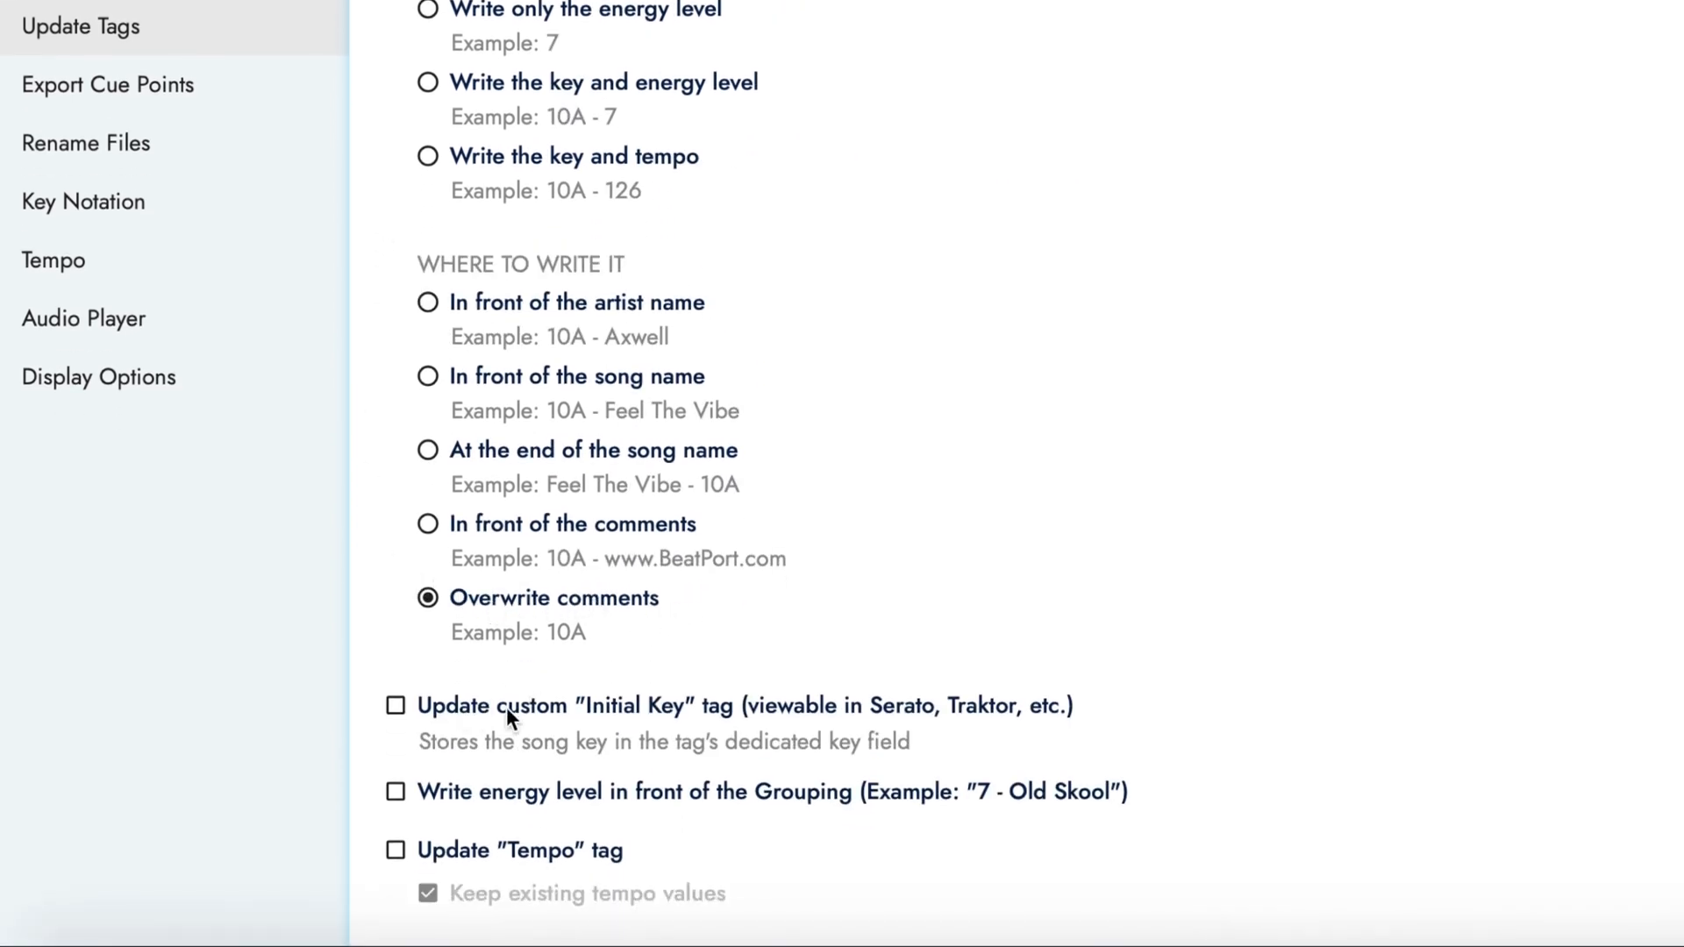
pyautogui.click(395, 705)
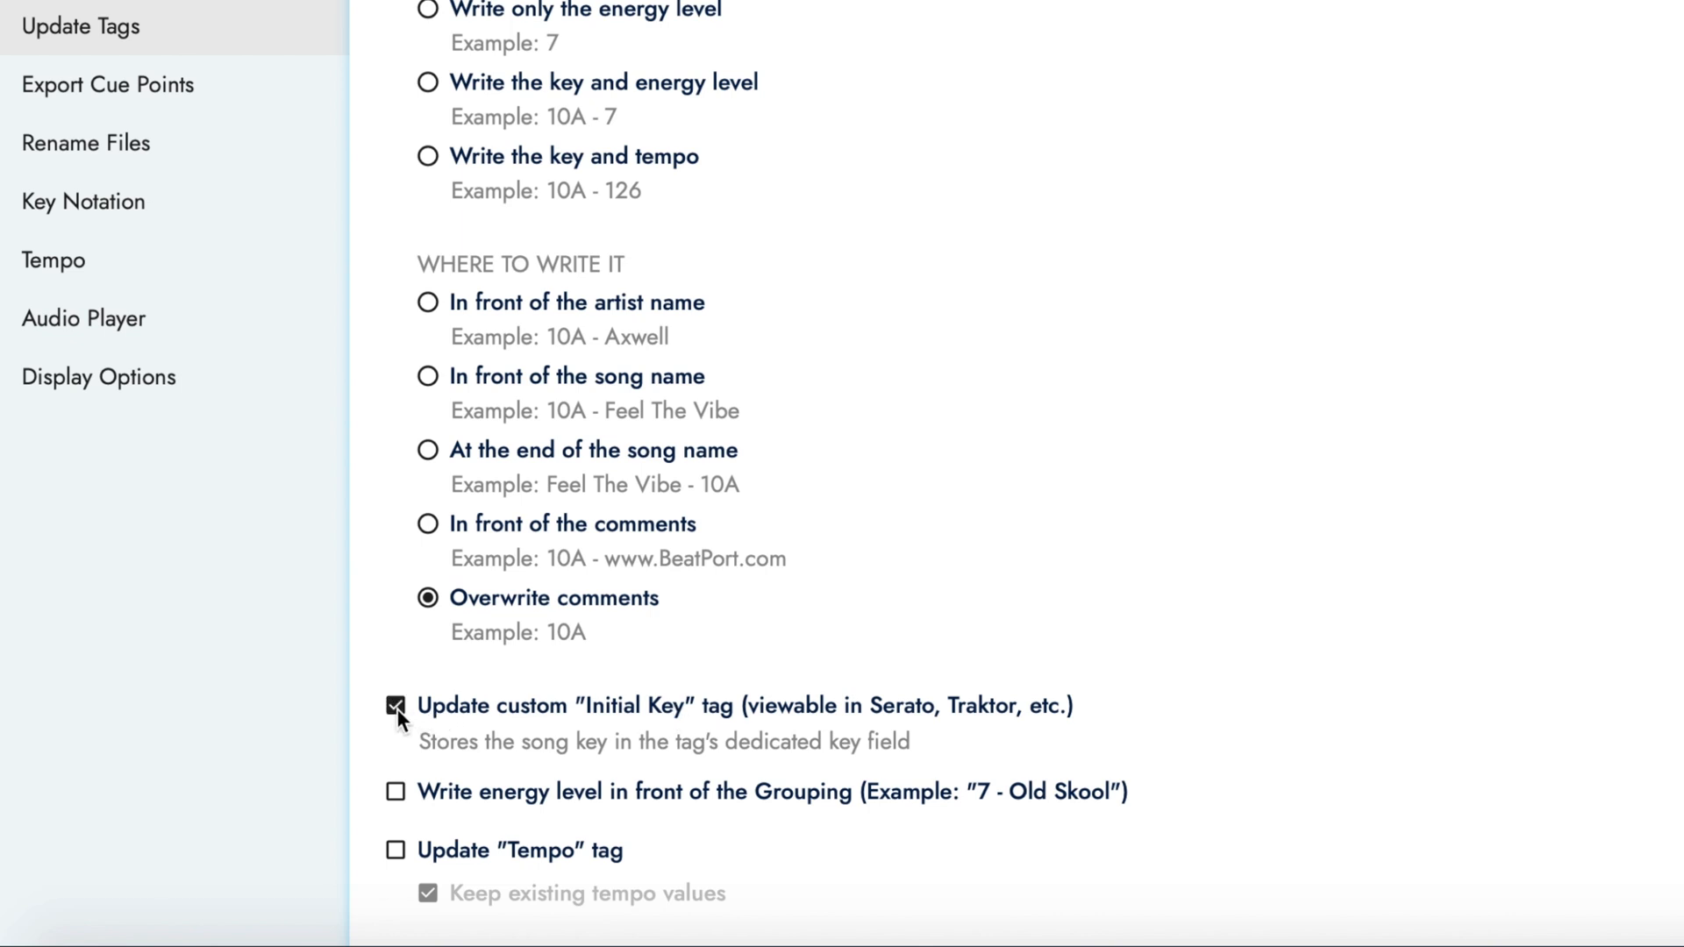
pyautogui.click(107, 362)
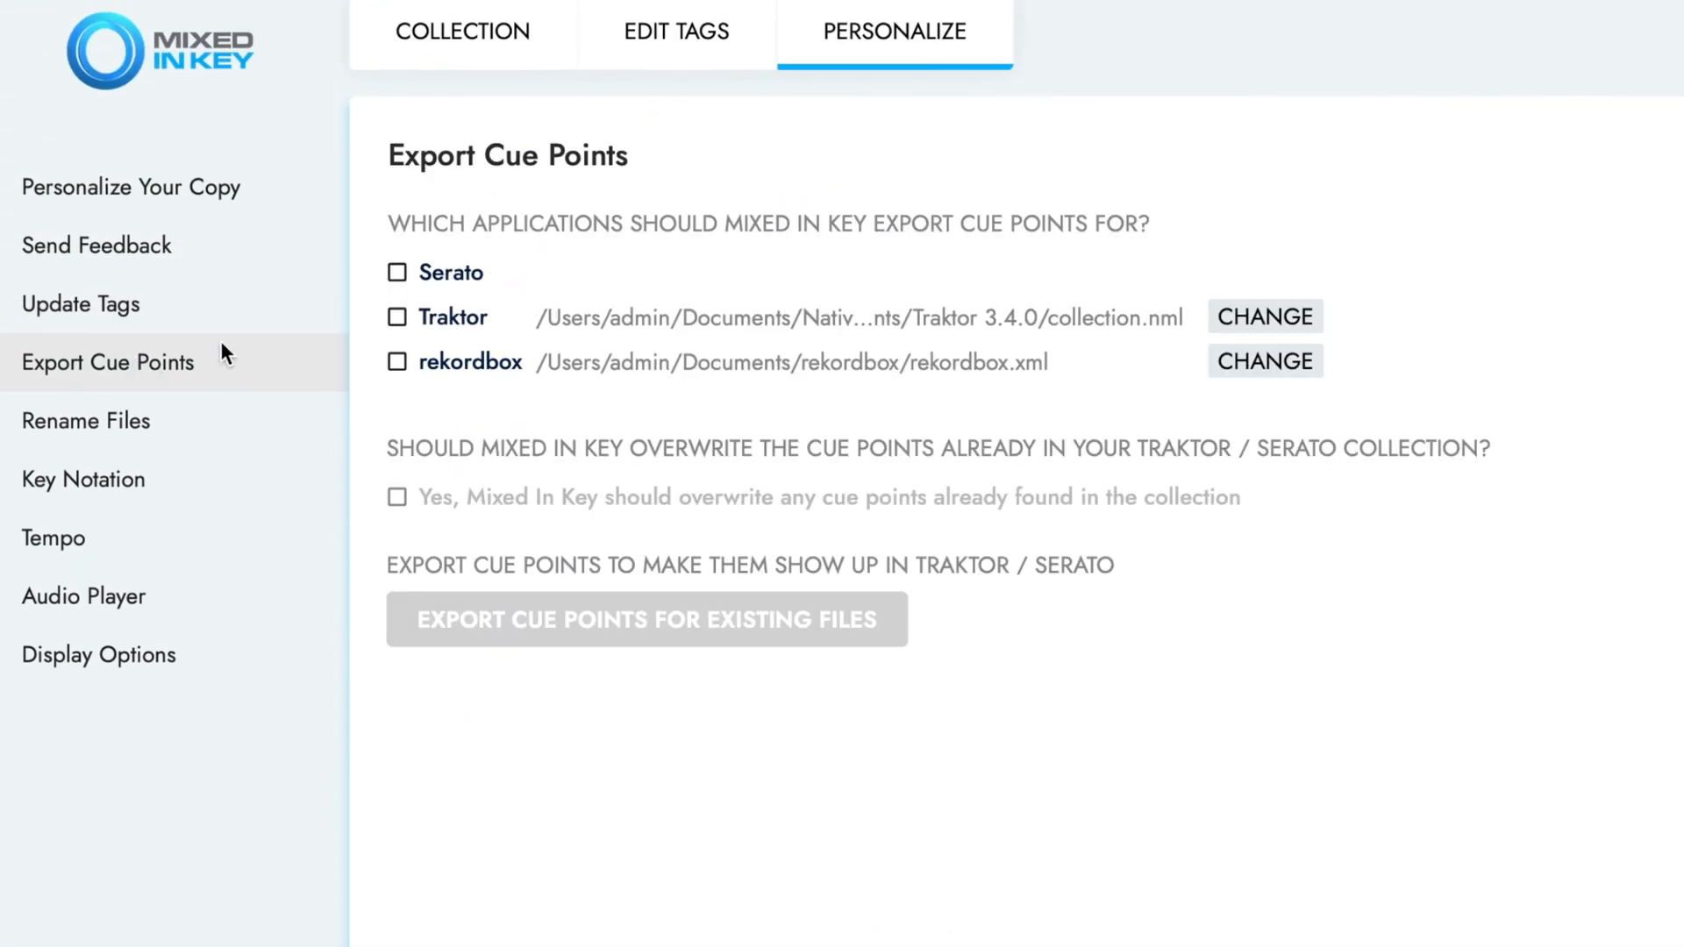
# - Export cue points for Serato and allow Mixed In Key to overwrite existing cue points
pyautogui.click(396, 272)
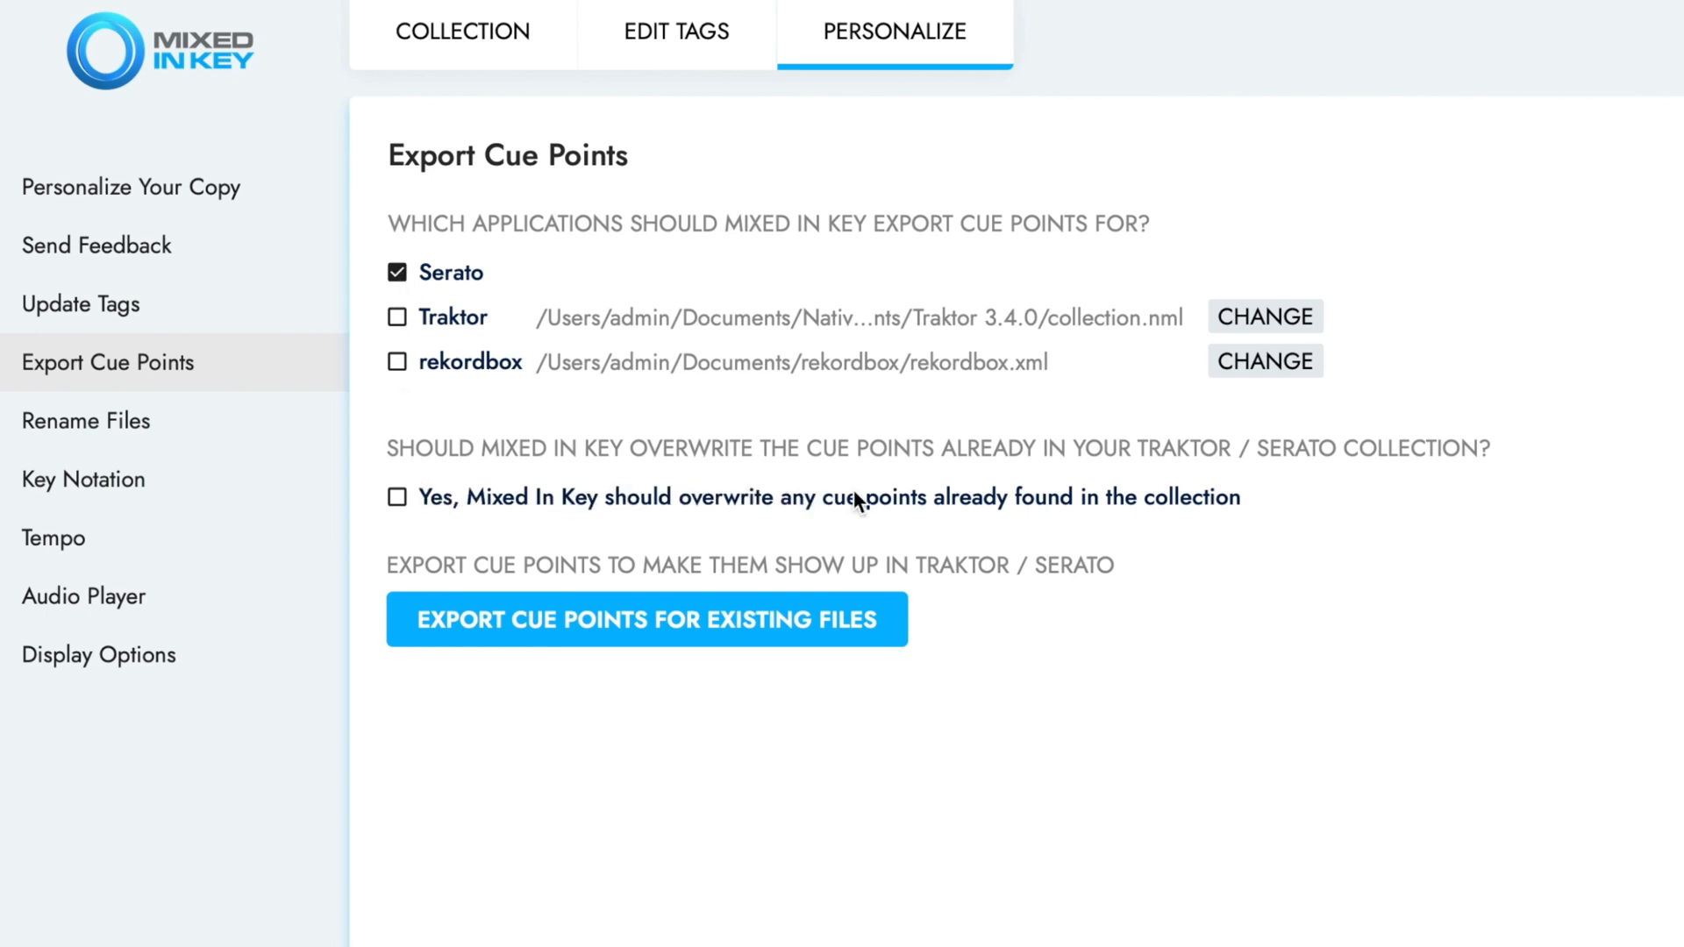
pyautogui.moveTo(1267, 512)
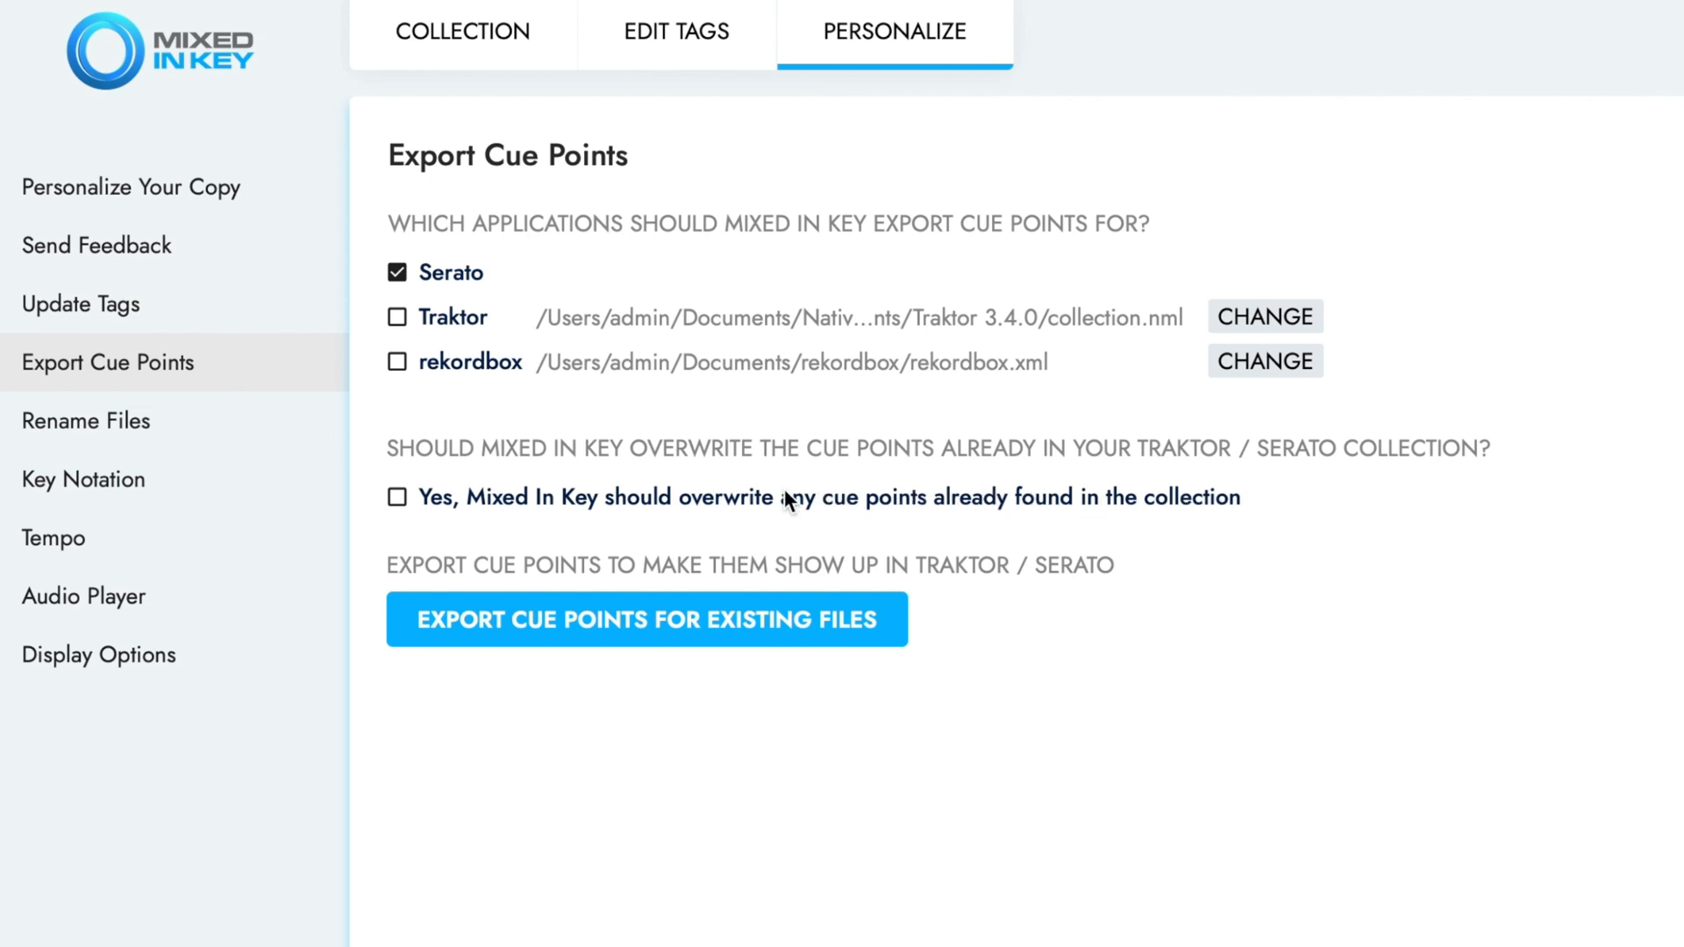
pyautogui.moveTo(451, 507)
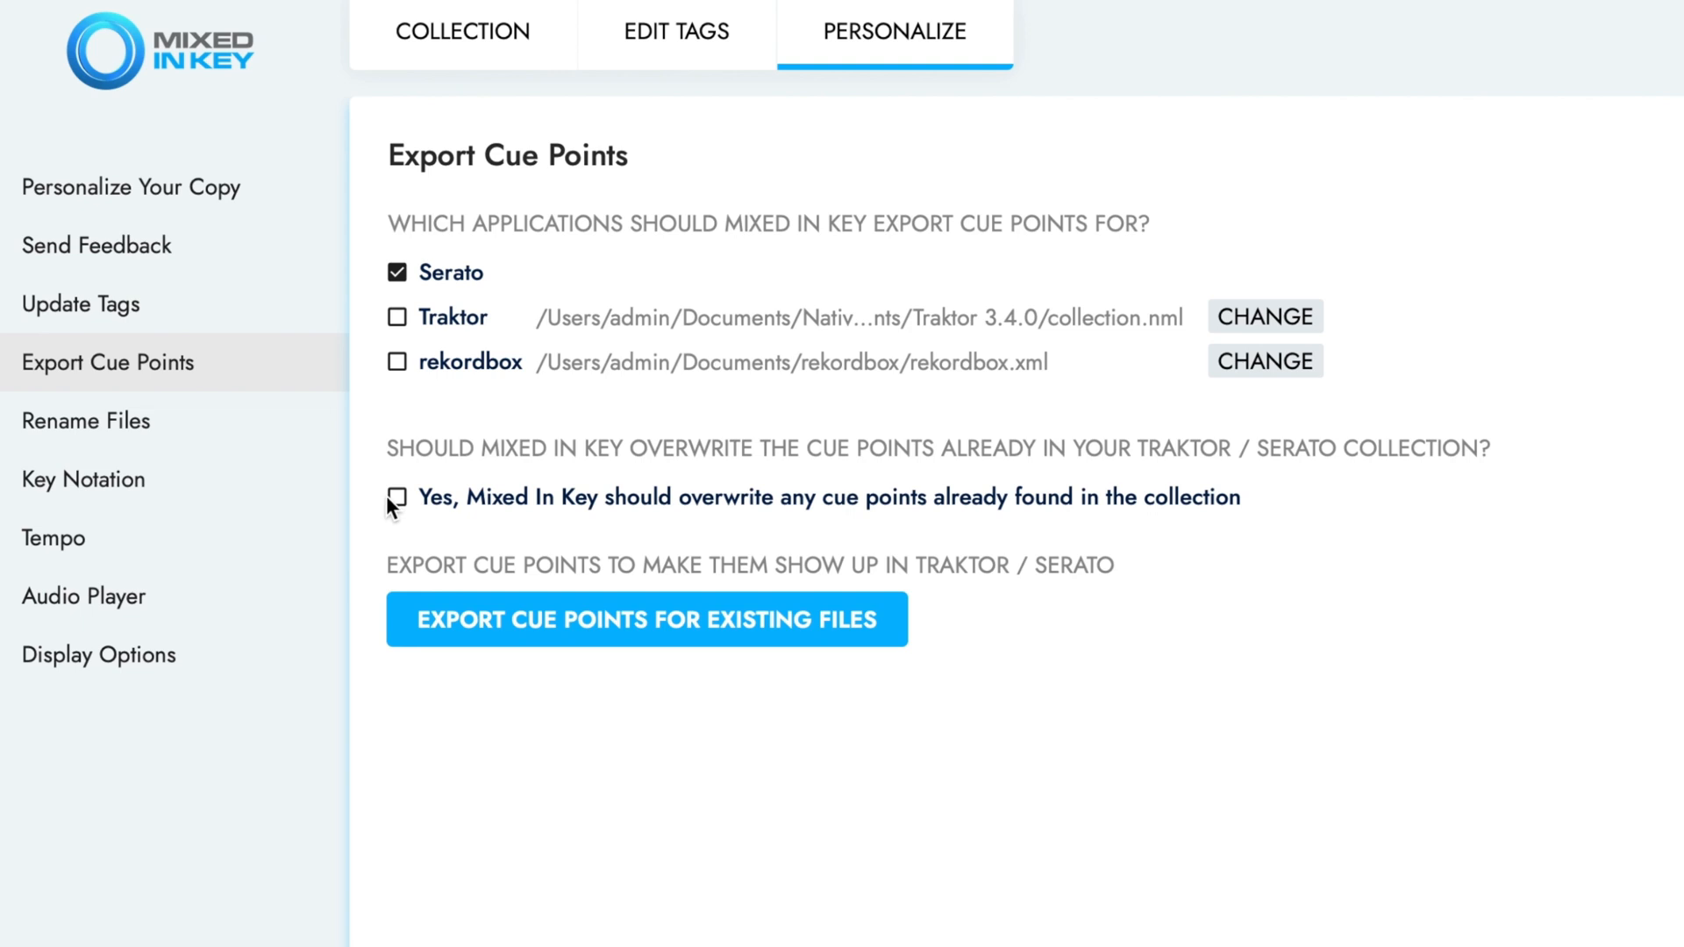
pyautogui.click(399, 496)
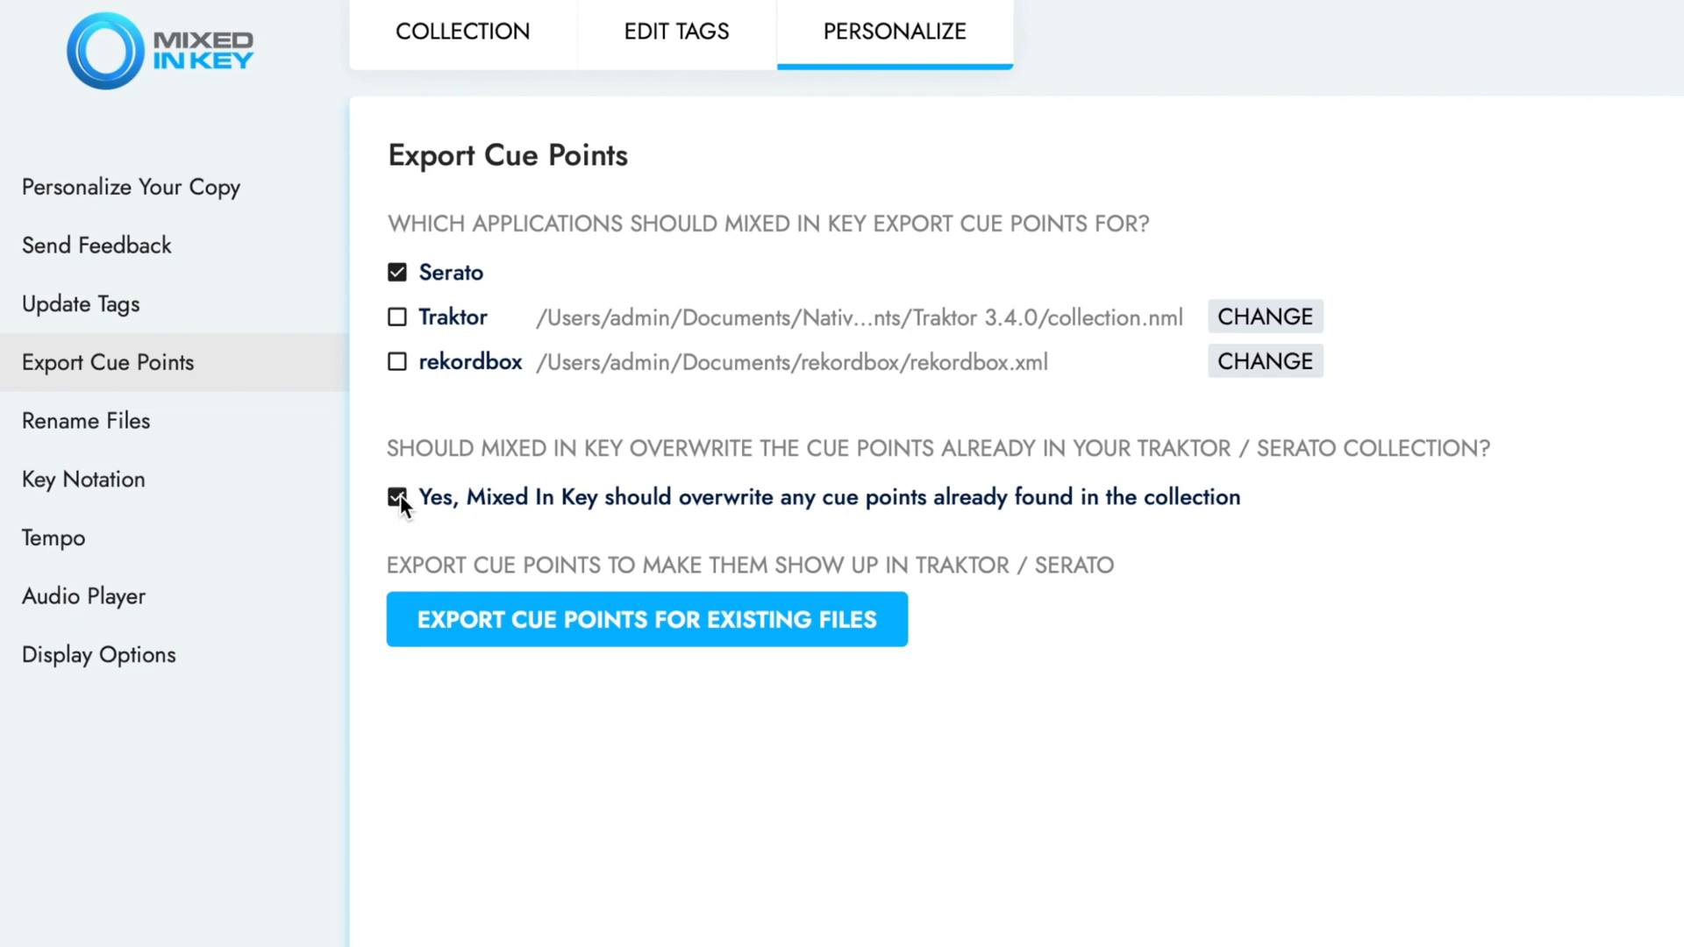
pyautogui.click(86, 419)
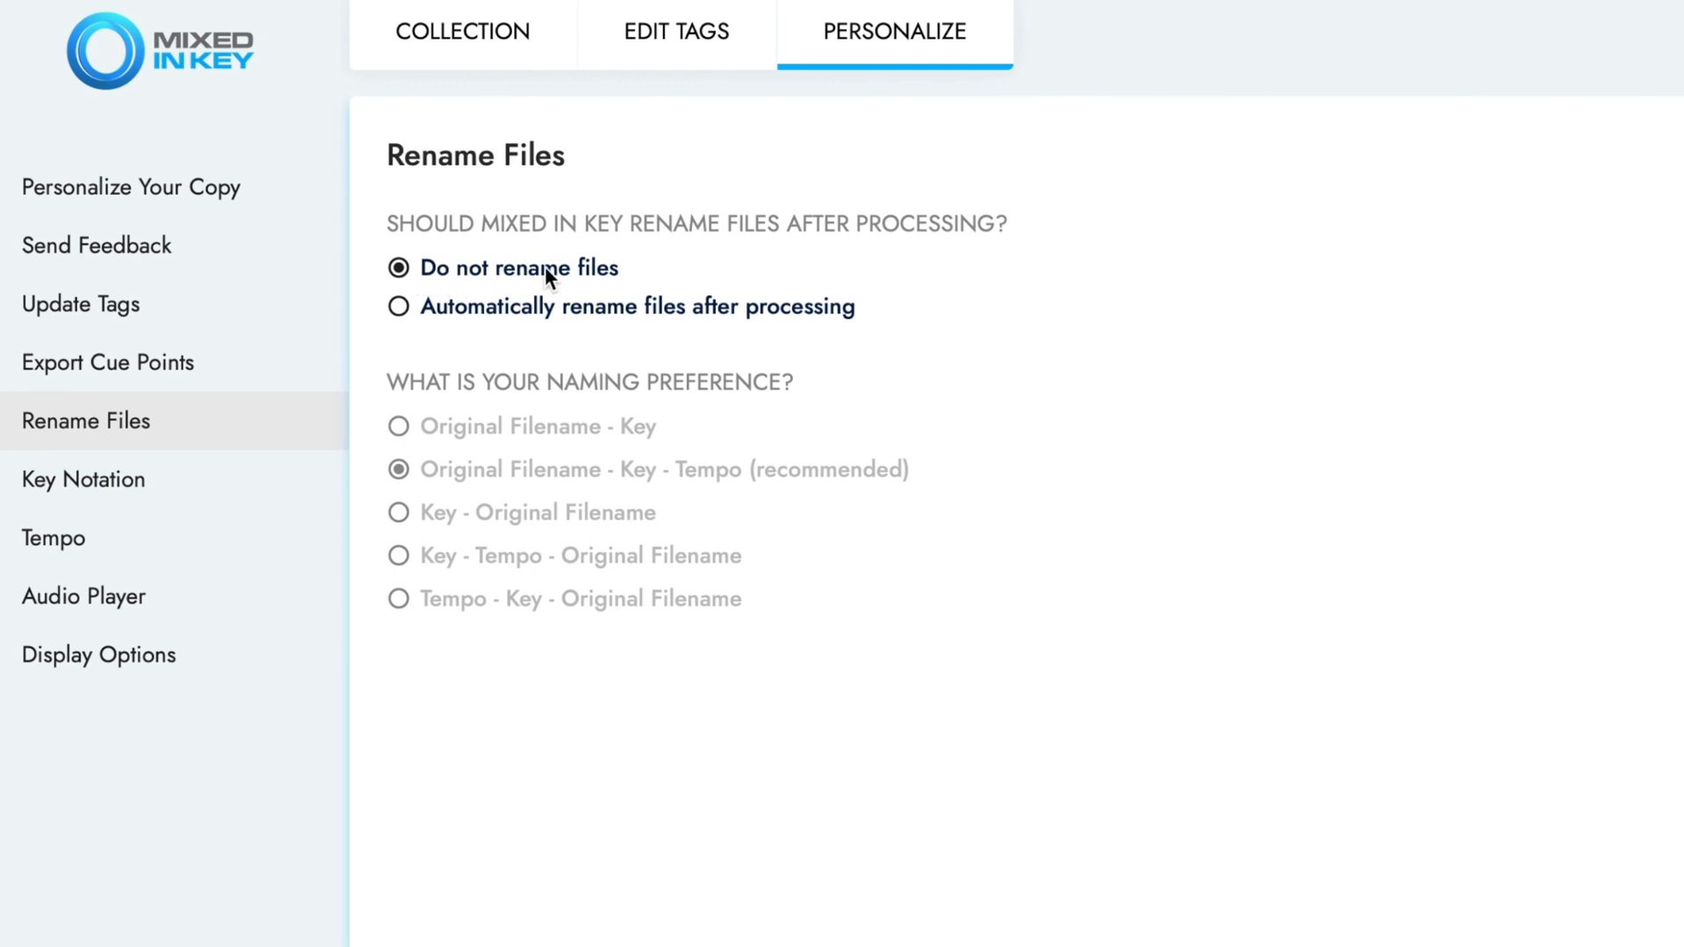
pyautogui.moveTo(602, 275)
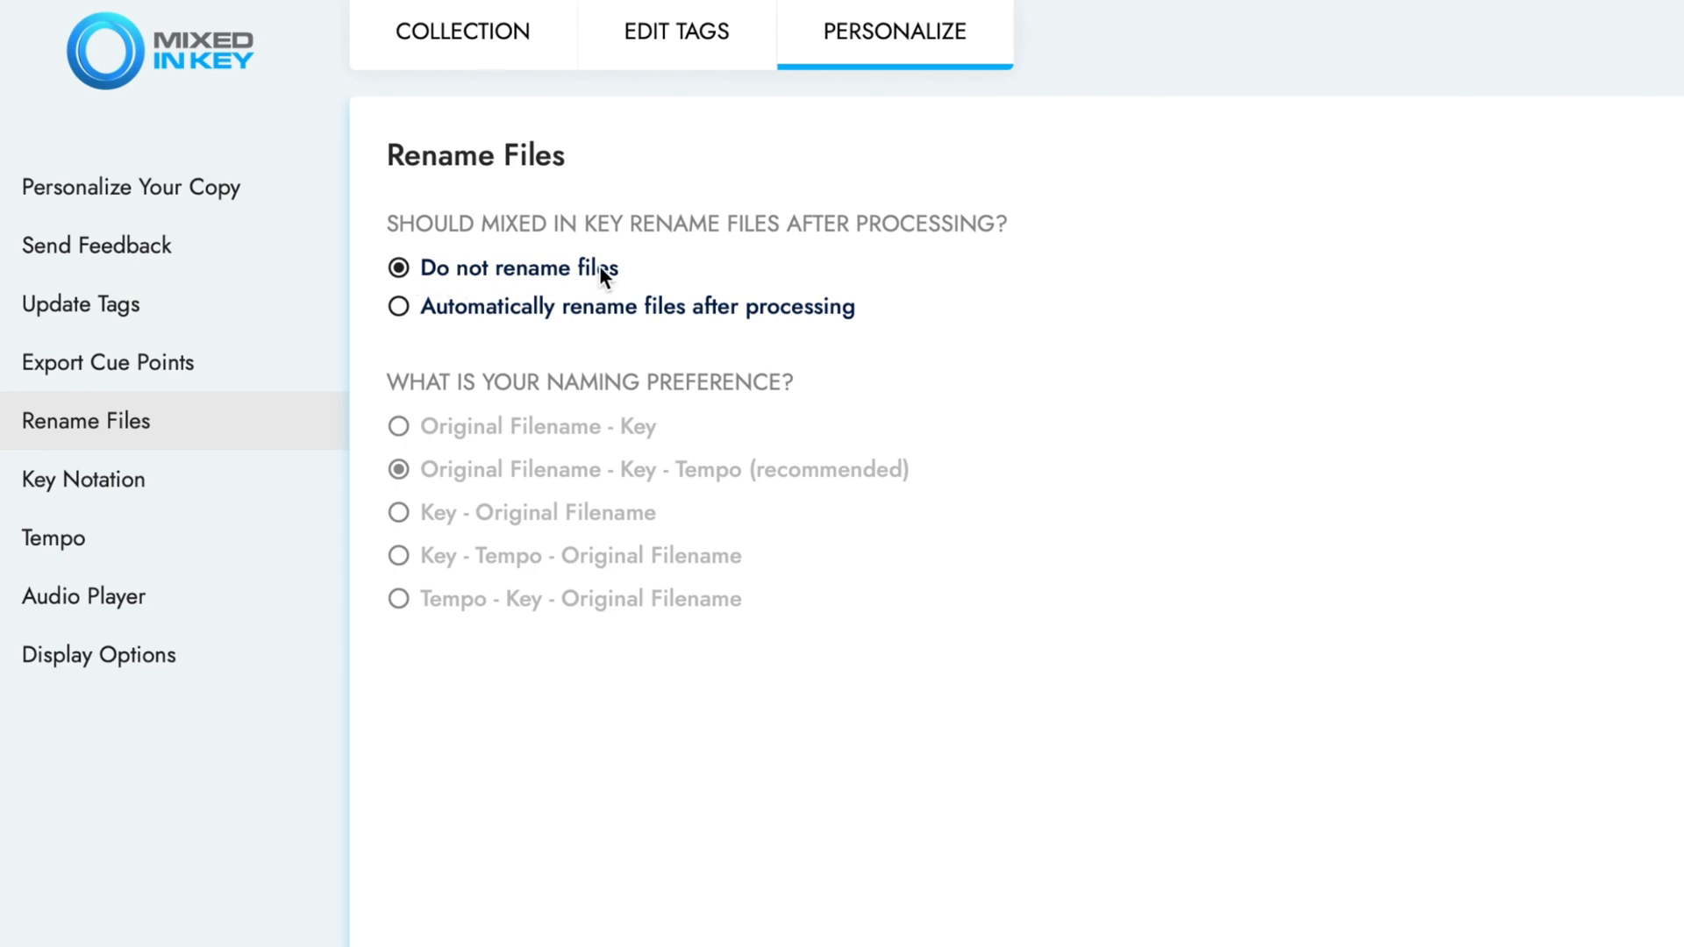
# - Review Key Notation (Camelot) and Tempo (60–150 BPM) settings, then return to the collection
pyautogui.click(84, 479)
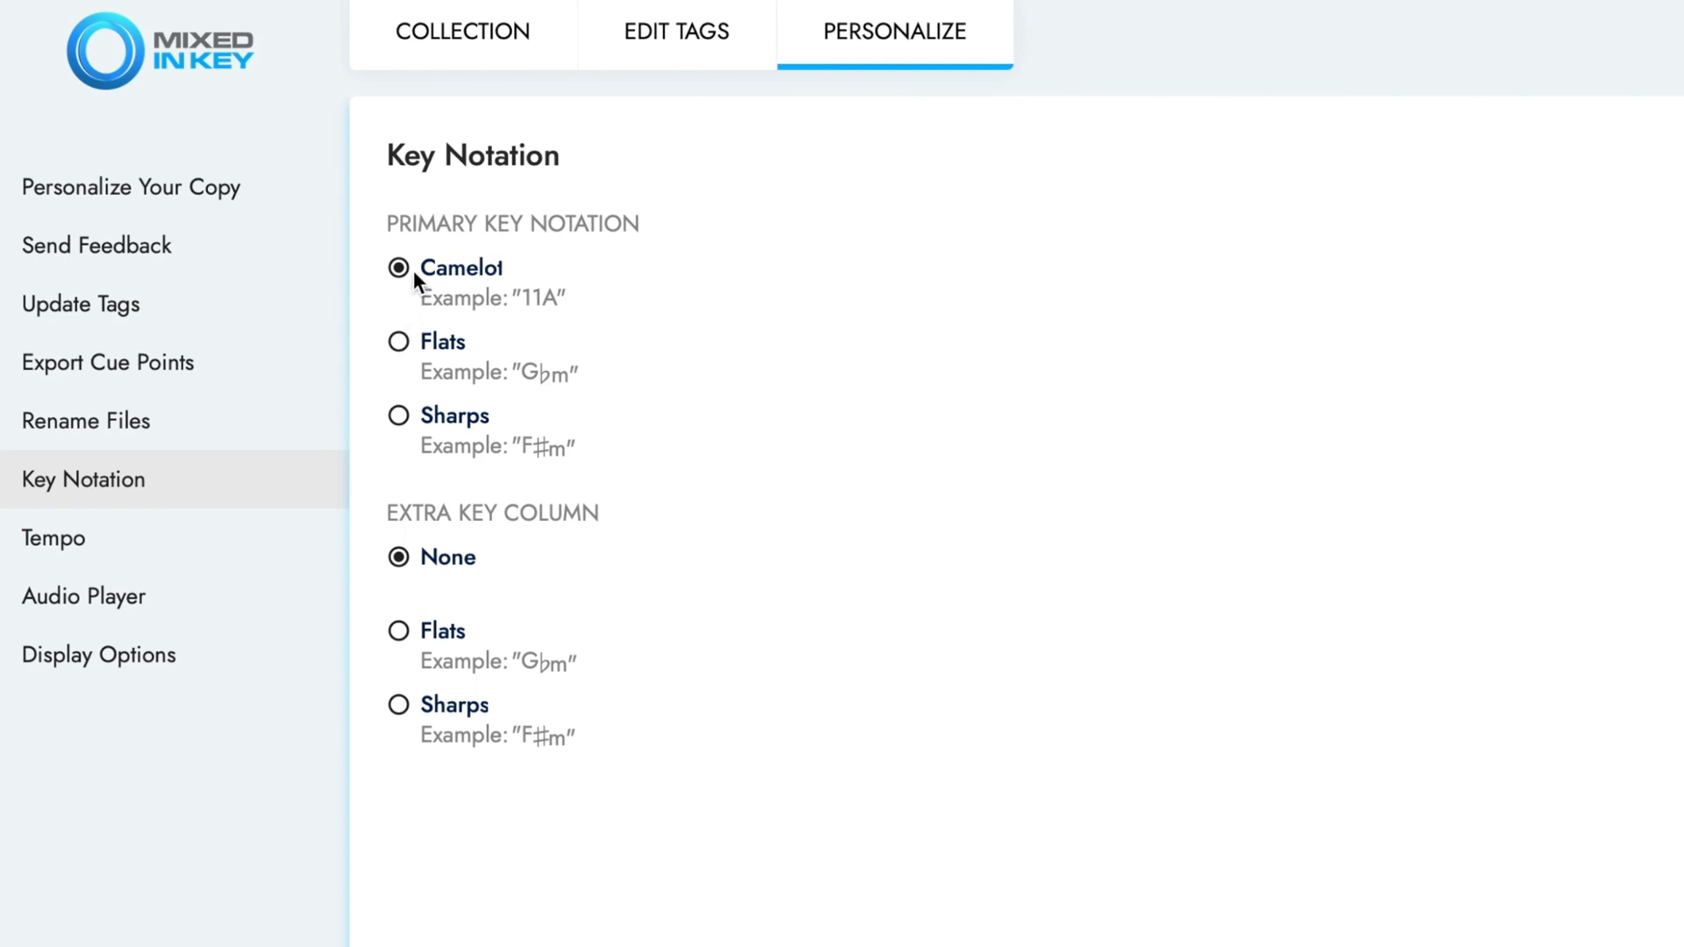
pyautogui.moveTo(558, 281)
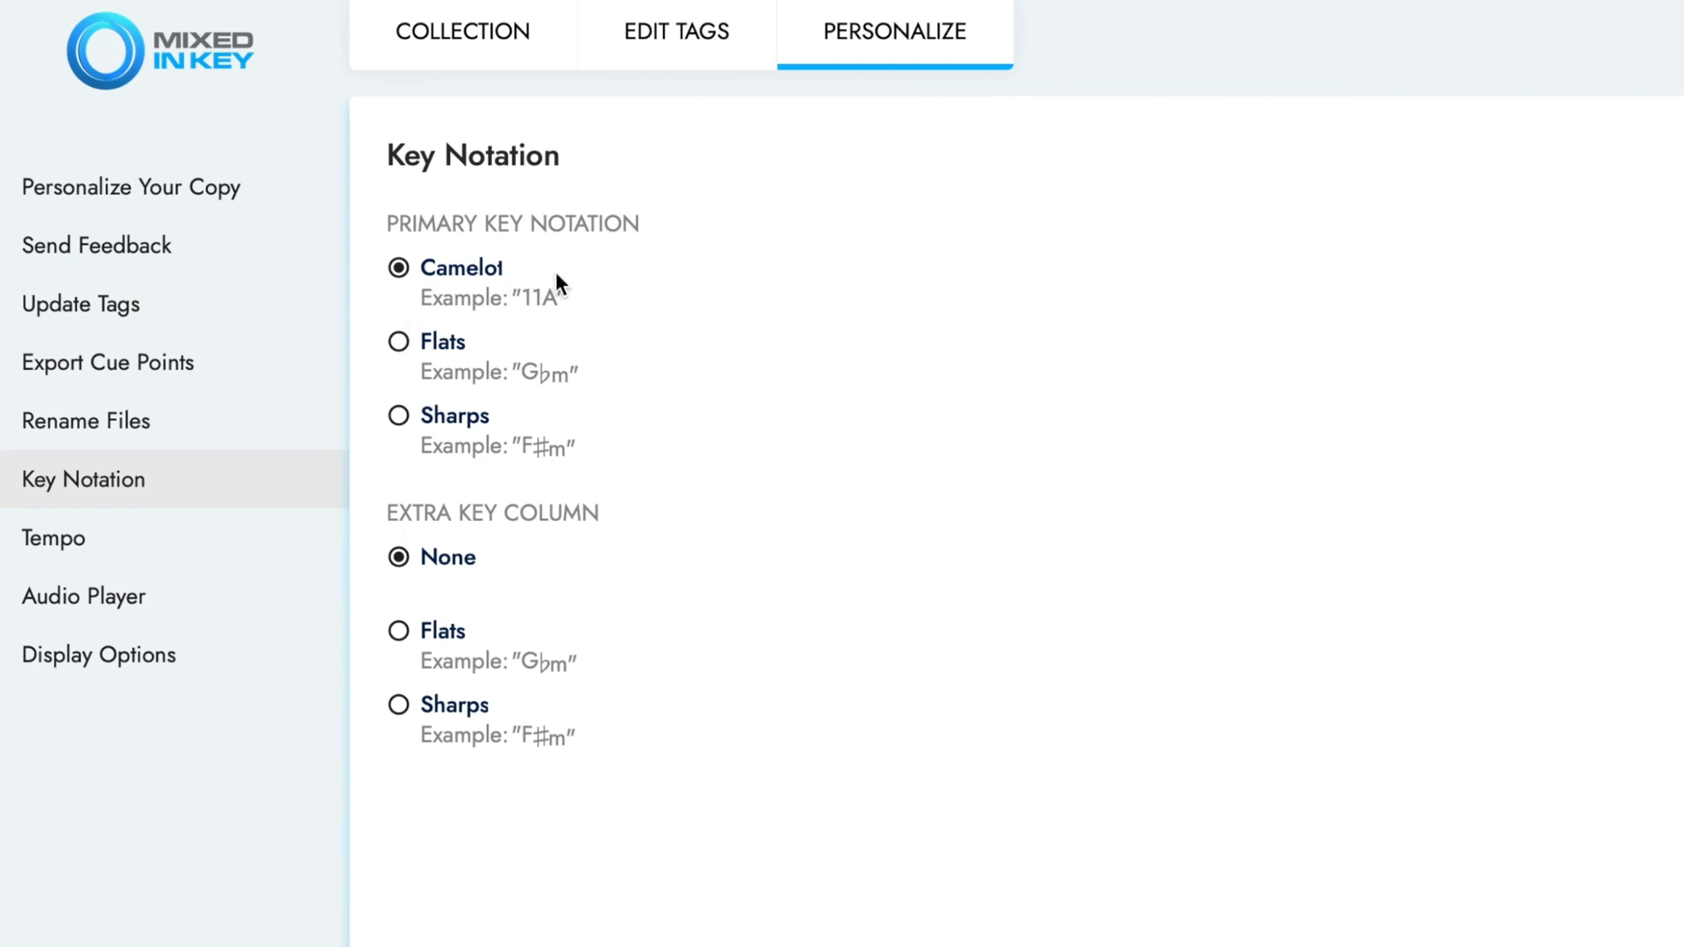
pyautogui.moveTo(121, 526)
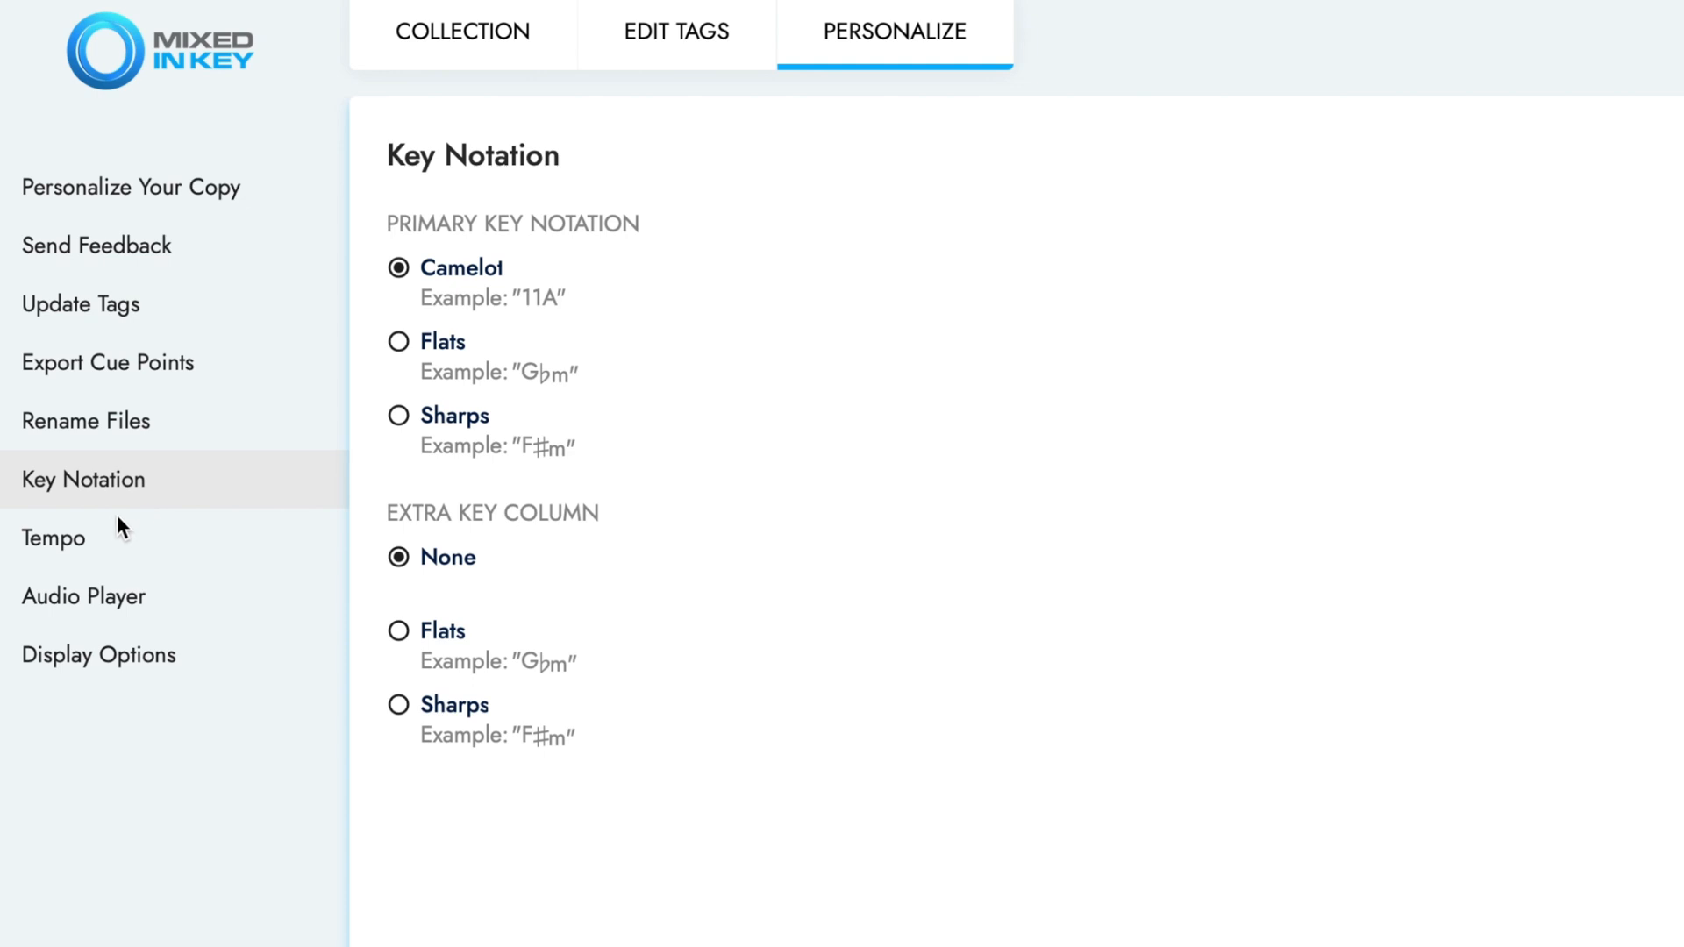
pyautogui.moveTo(54, 539)
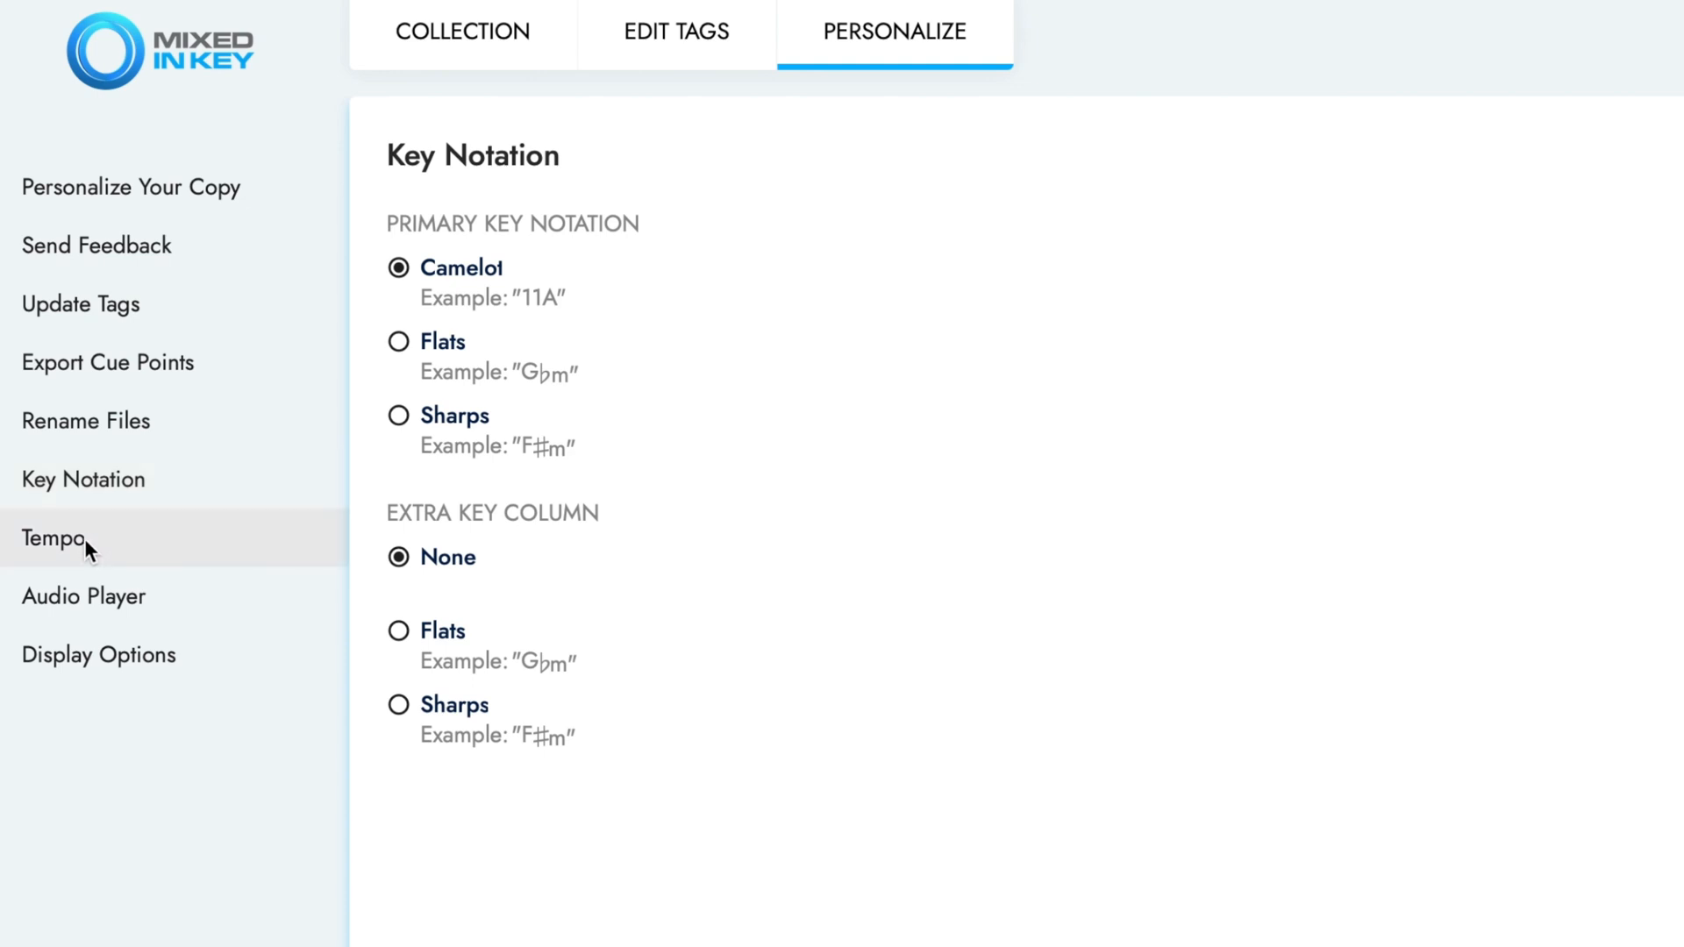
pyautogui.click(55, 539)
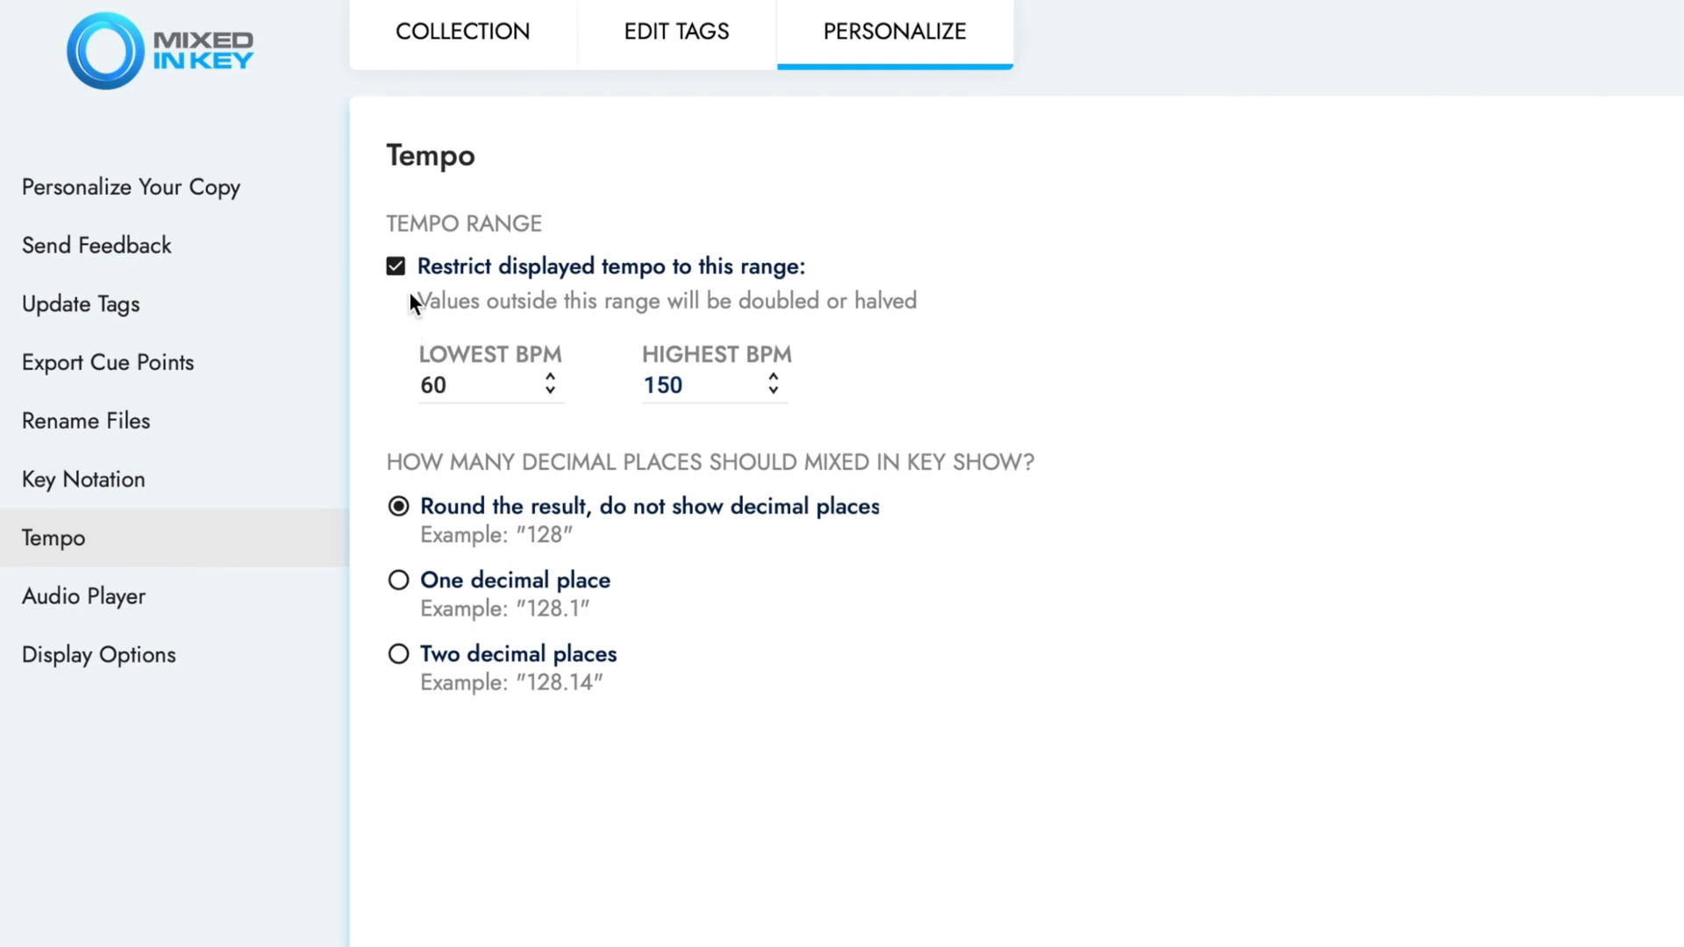
pyautogui.moveTo(600, 379)
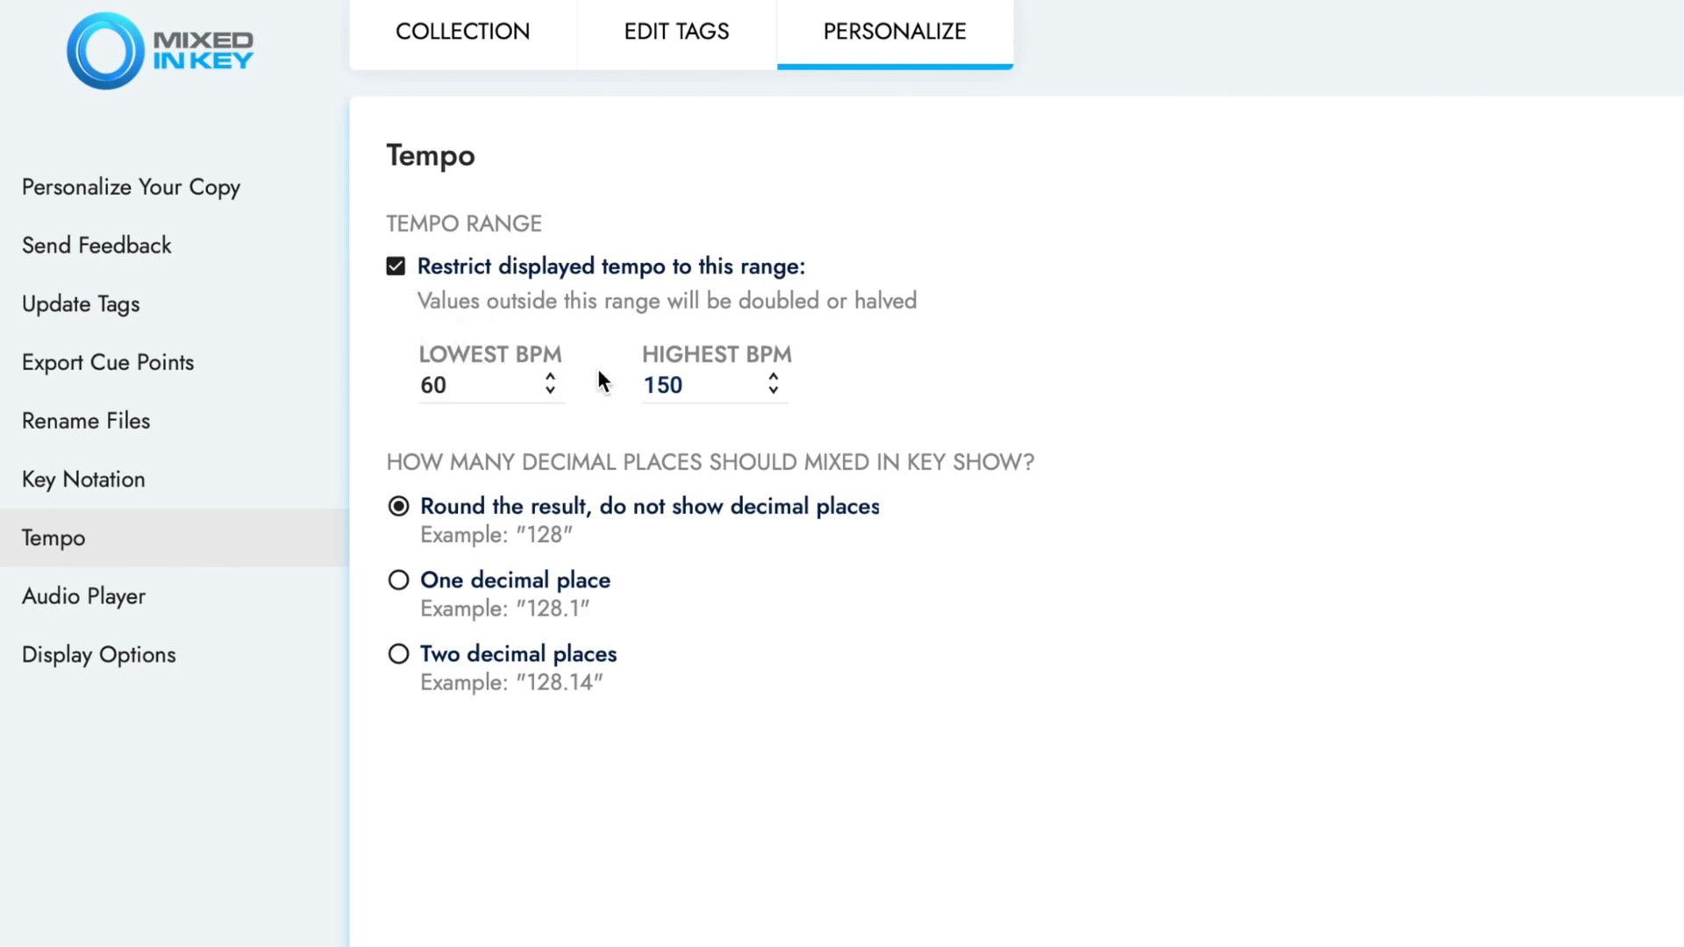
pyautogui.moveTo(408, 452)
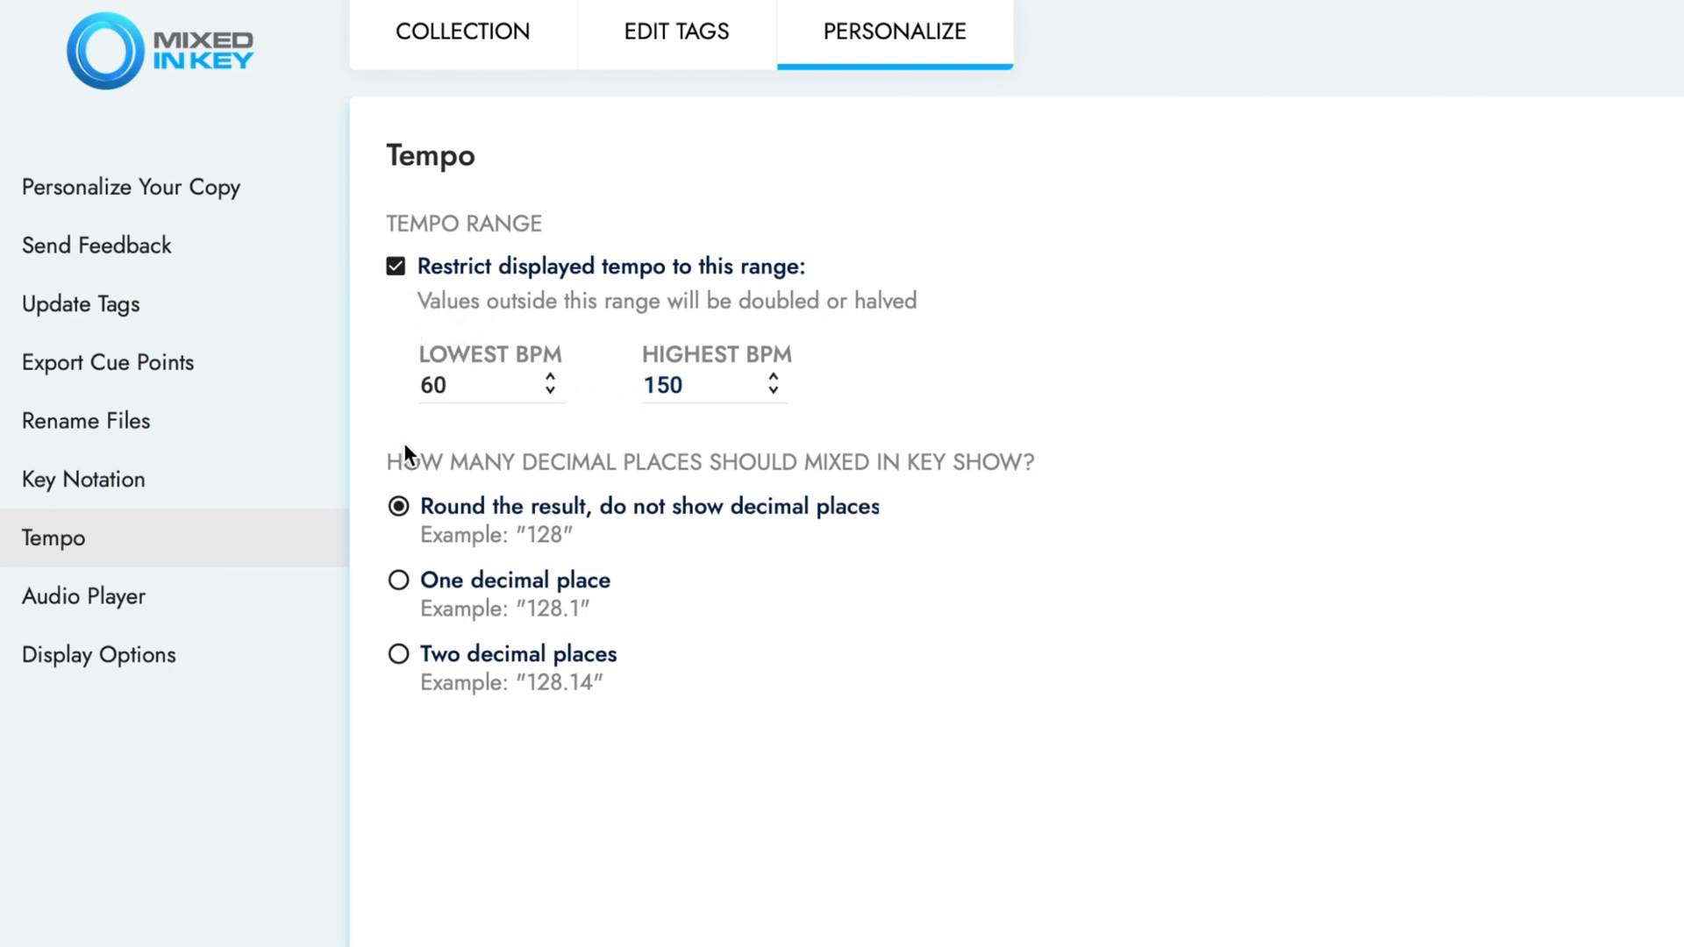
pyautogui.click(353, 22)
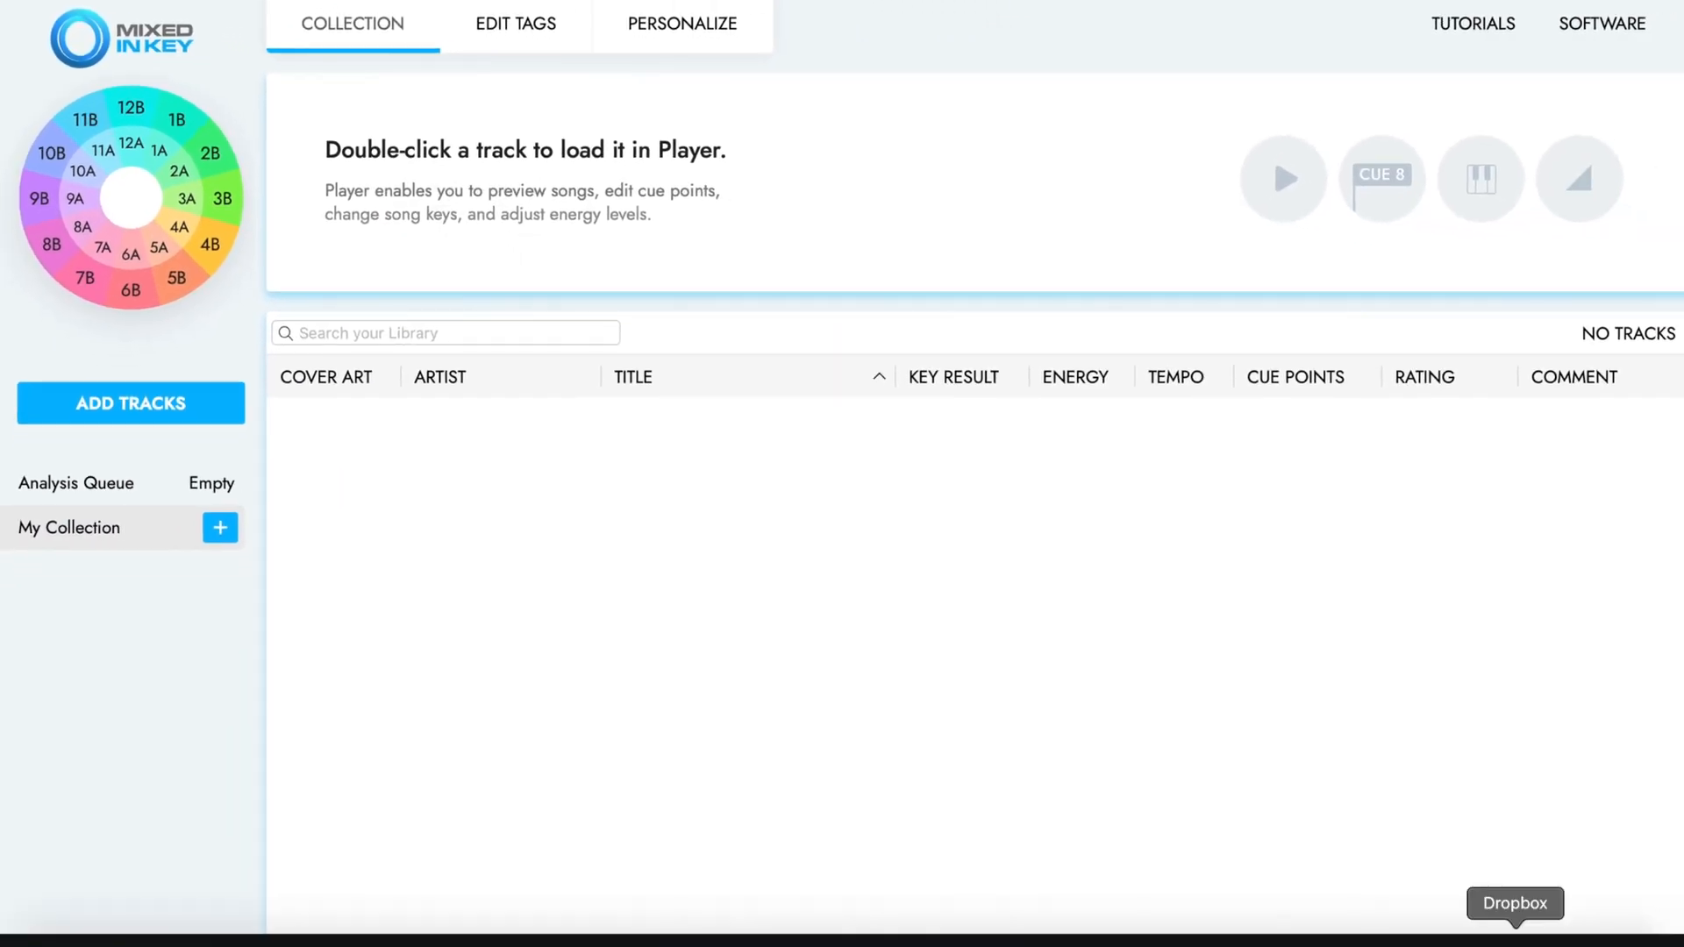
# - Drag the 15 untagged MP3s into the Mixed In Key collection and close the Finder window
pyautogui.click(128, 403)
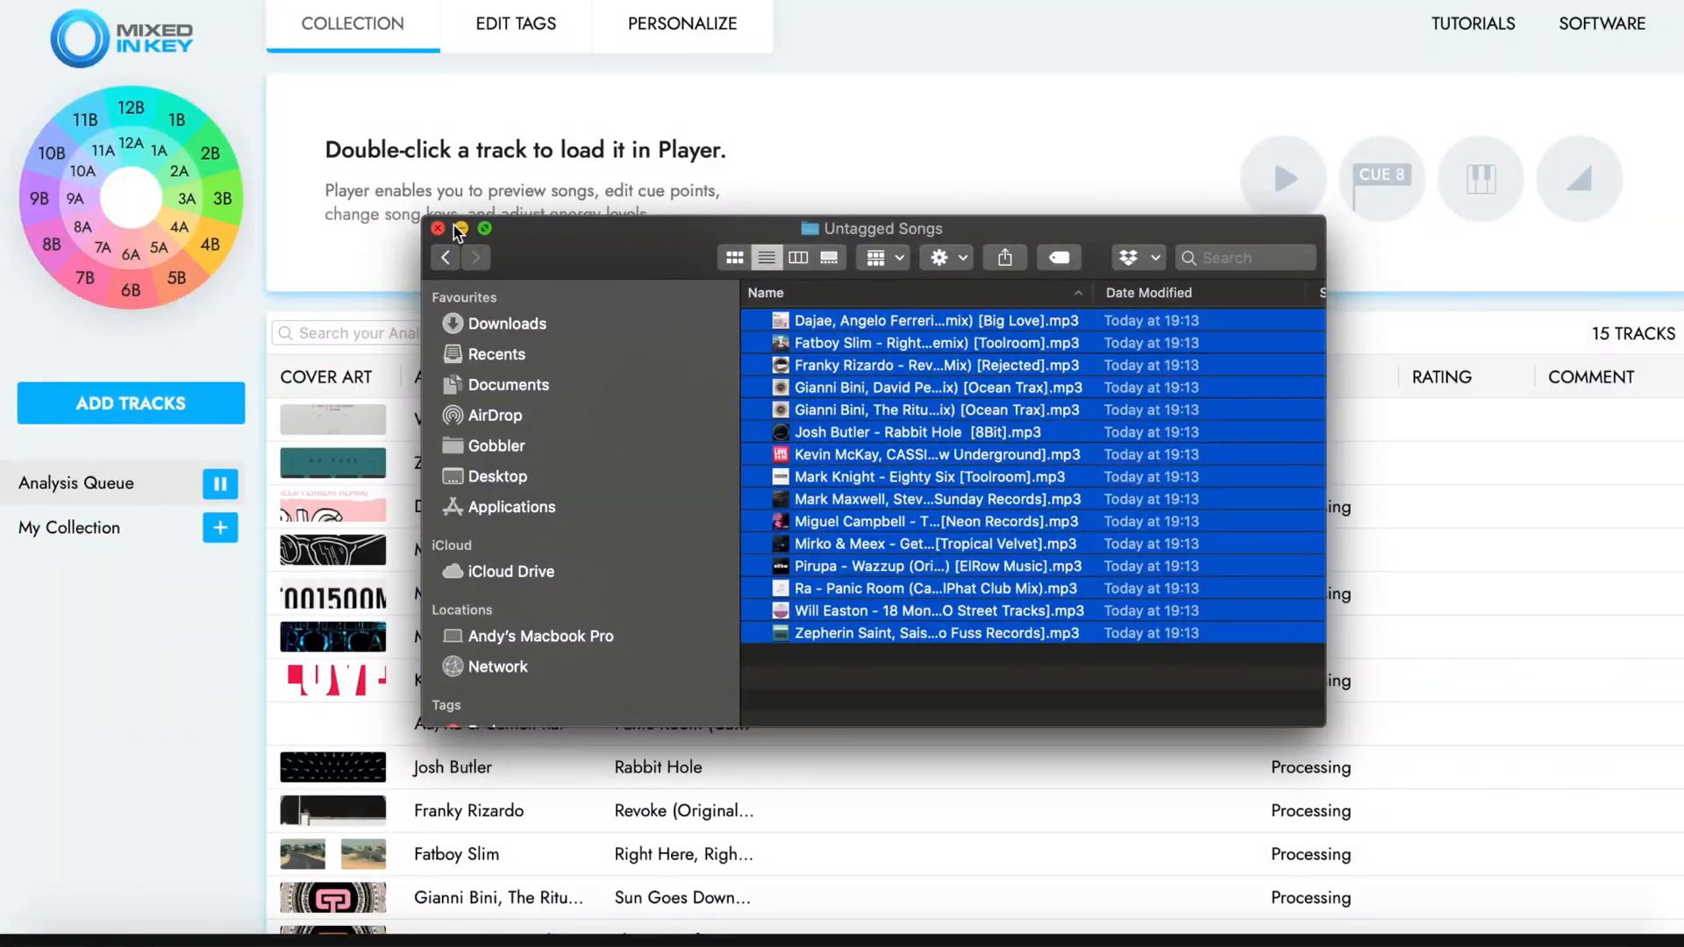
pyautogui.click(437, 228)
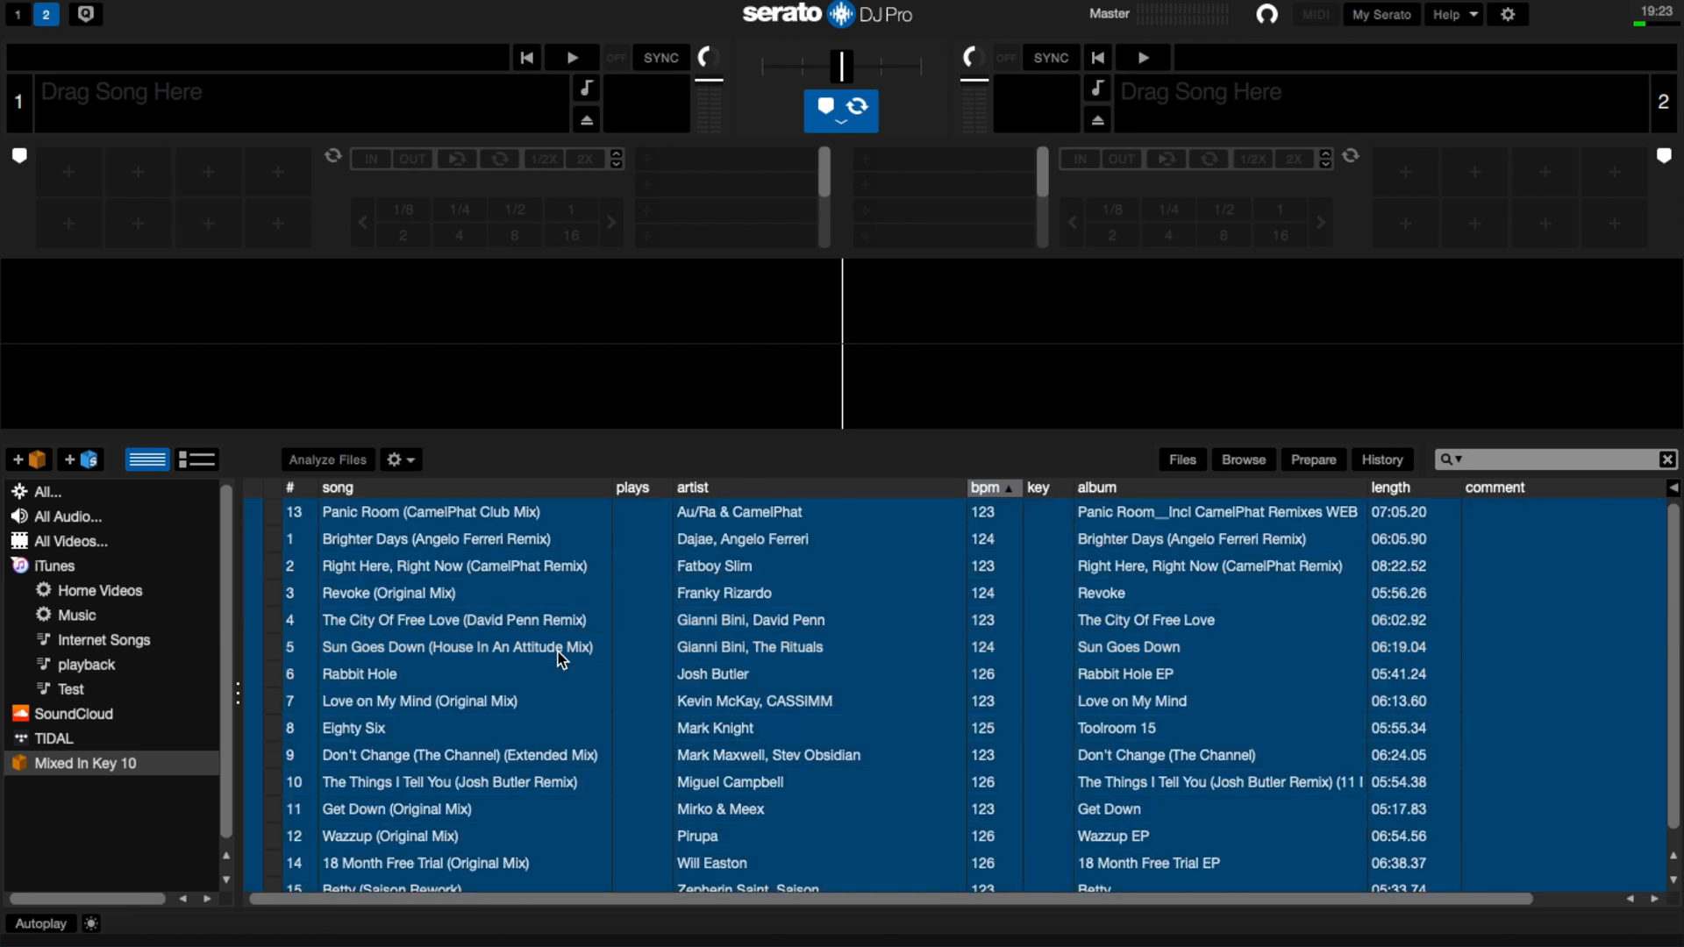
# - Rescan ID3 tags from the Files panel so tracks show Camelot keys and energy levels
pyautogui.click(1181, 457)
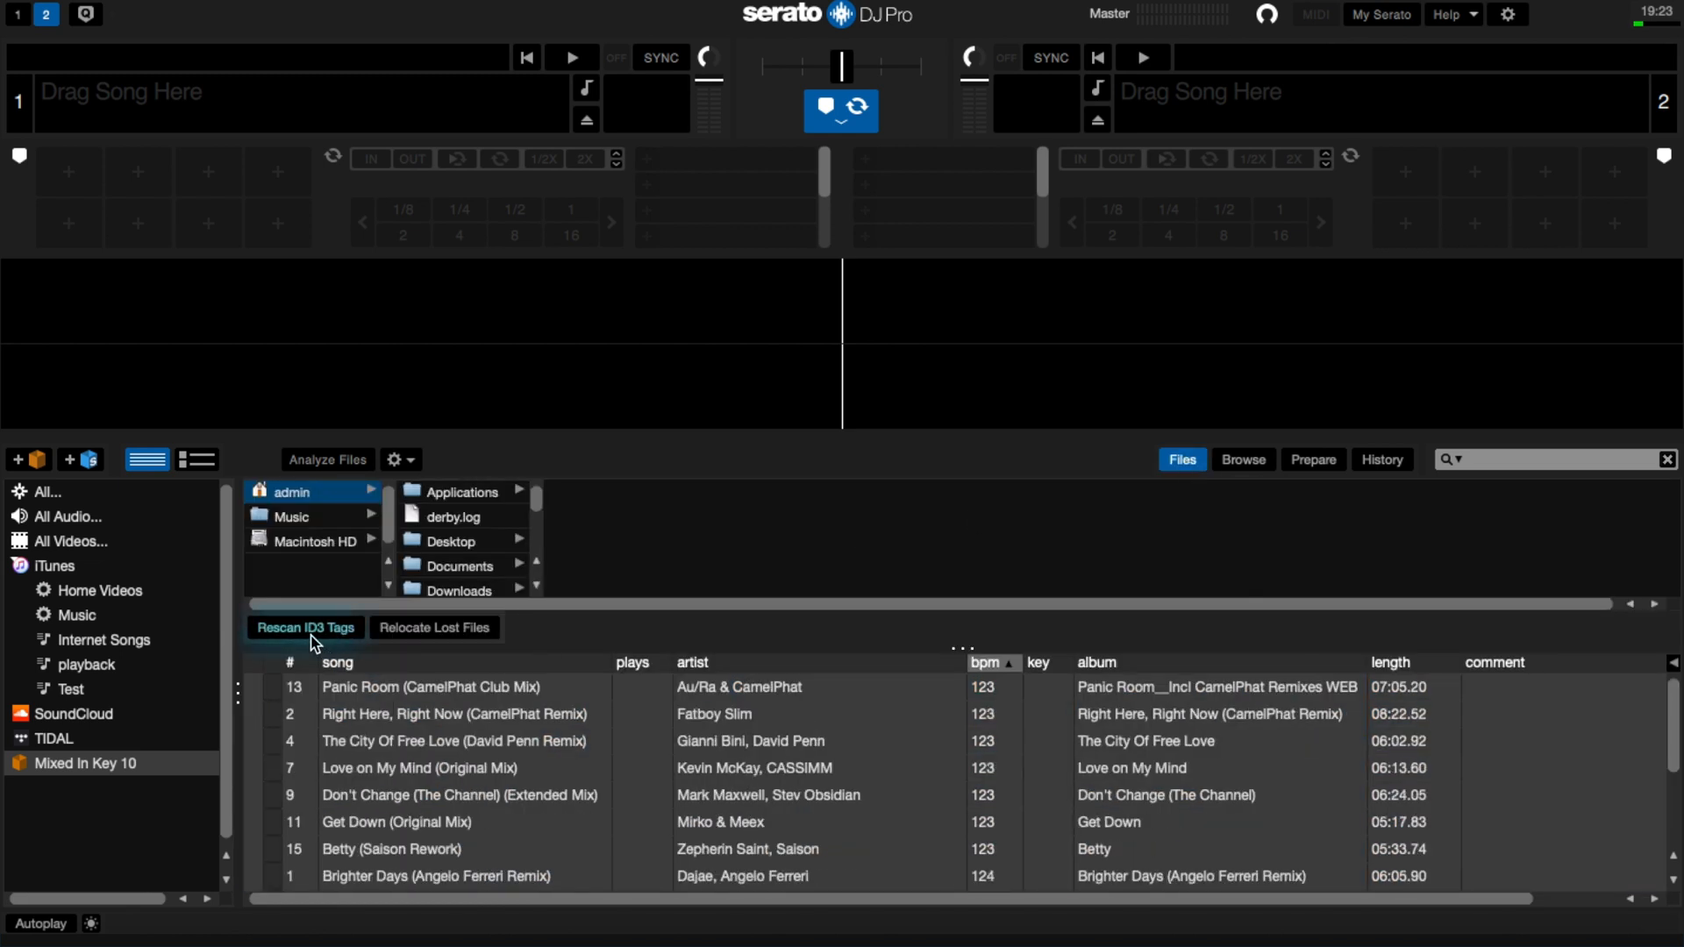
pyautogui.click(303, 628)
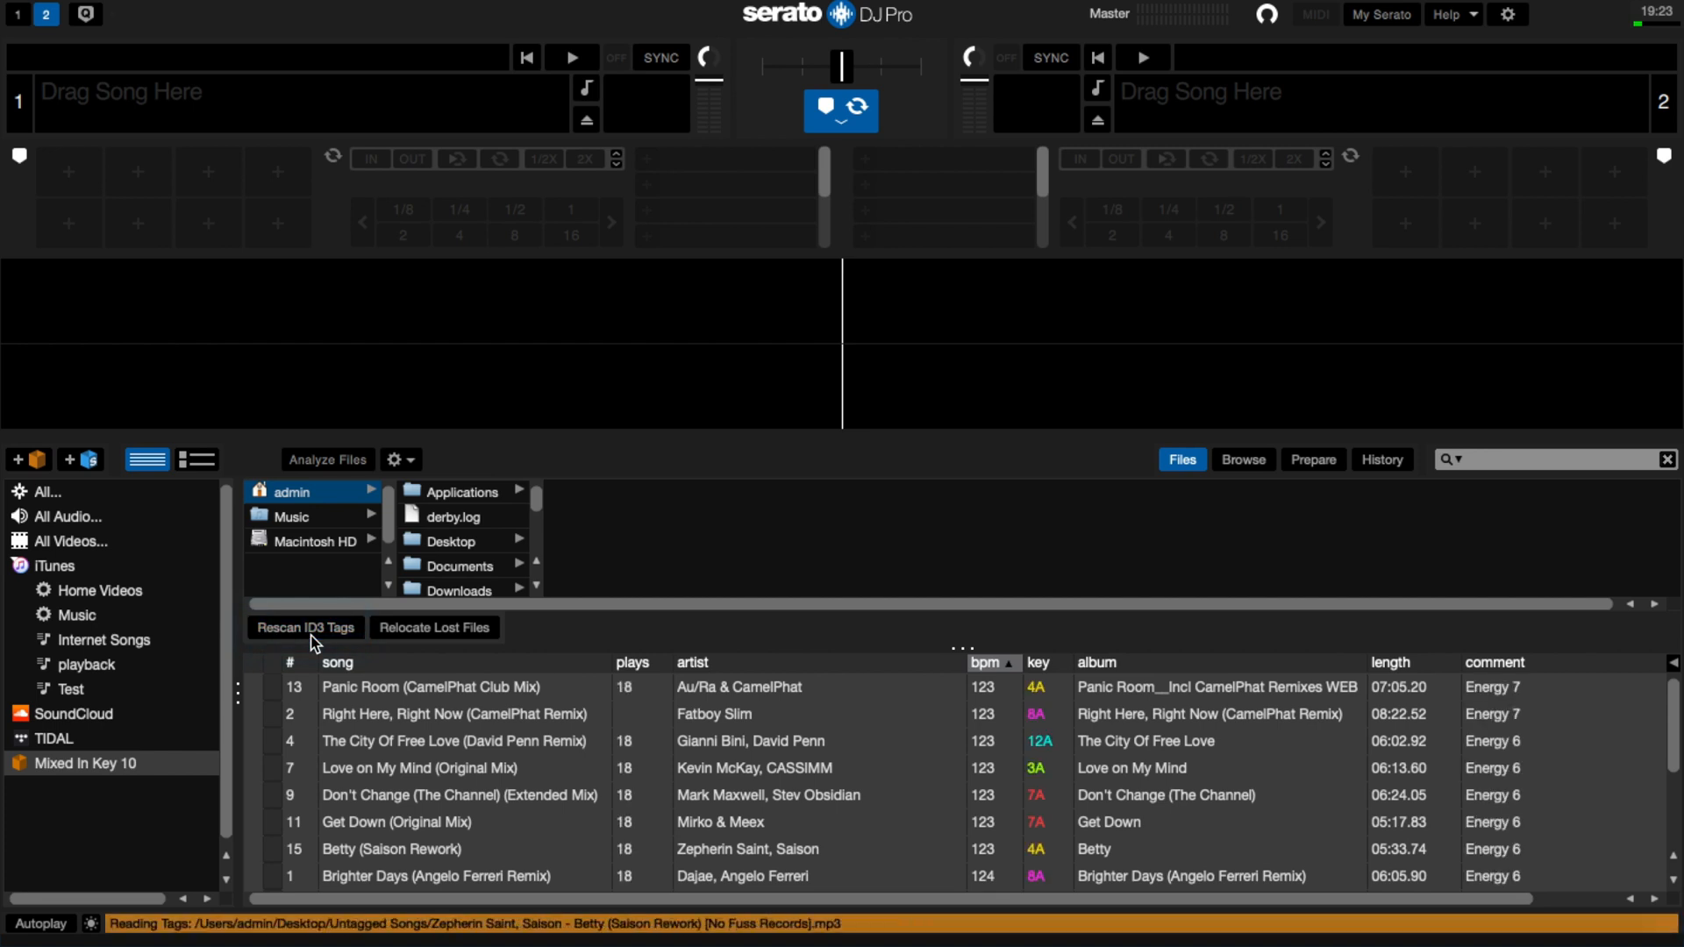